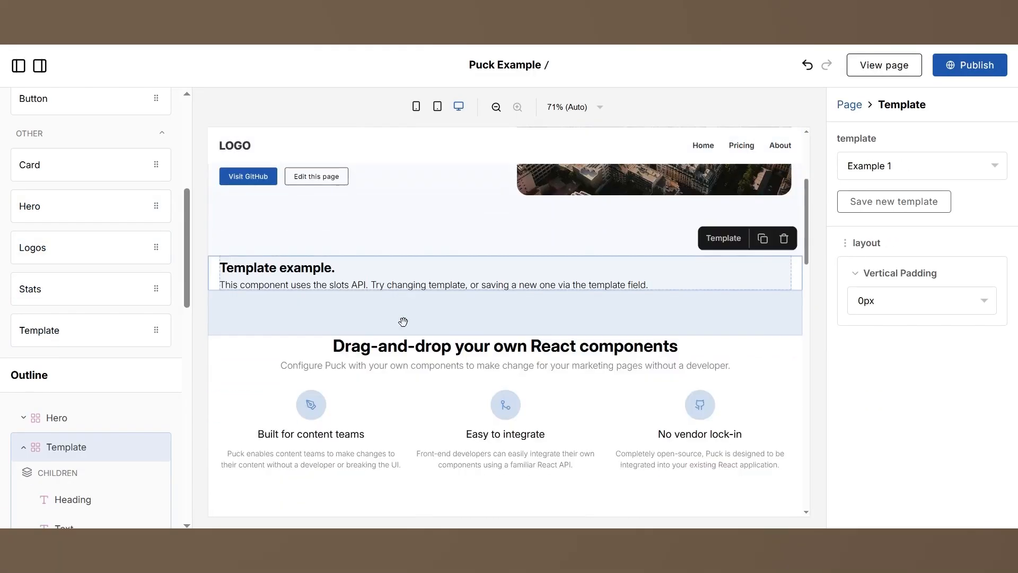
# - Switch to VS Code and open puck.config.tsx with its Article, Header, Subheader and Paragraph components
pyautogui.click(920, 166)
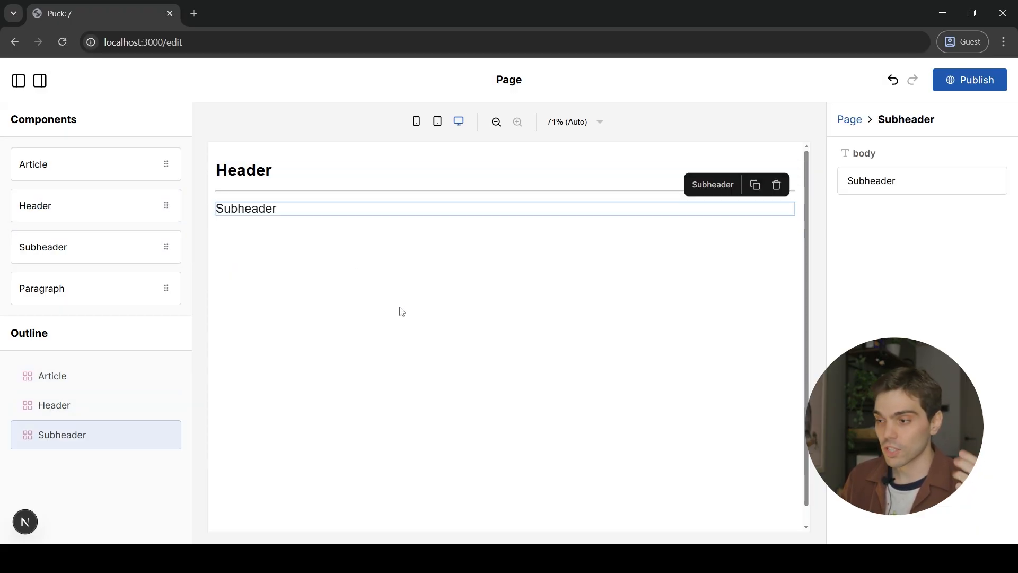
pyautogui.moveTo(41, 289); pyautogui.dragTo(388, 306)
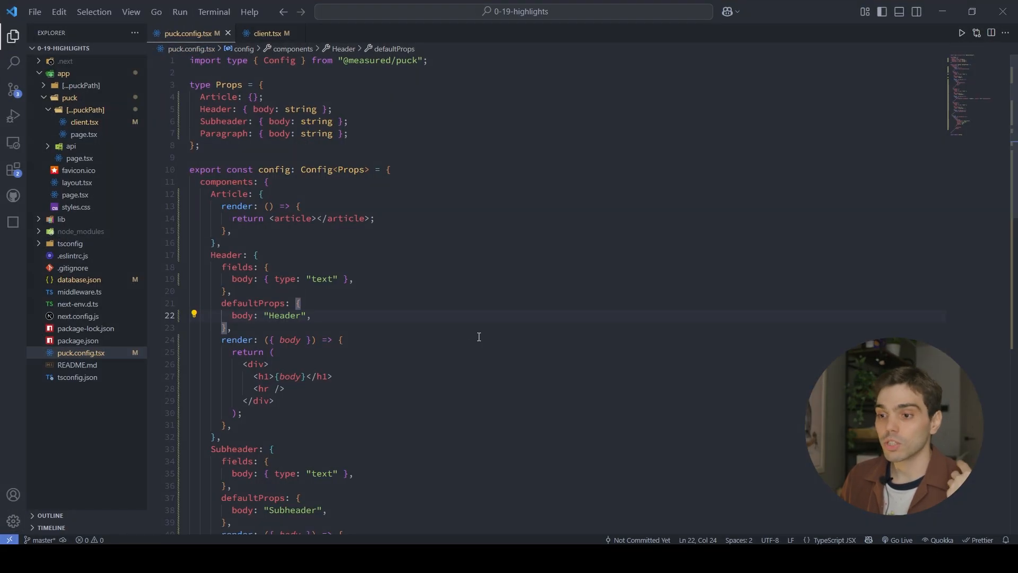
# - Reinstall the updated Puck package with pnpm to create pnpm-lock.yaml, and restart the dev server
pyautogui.click(170, 85)
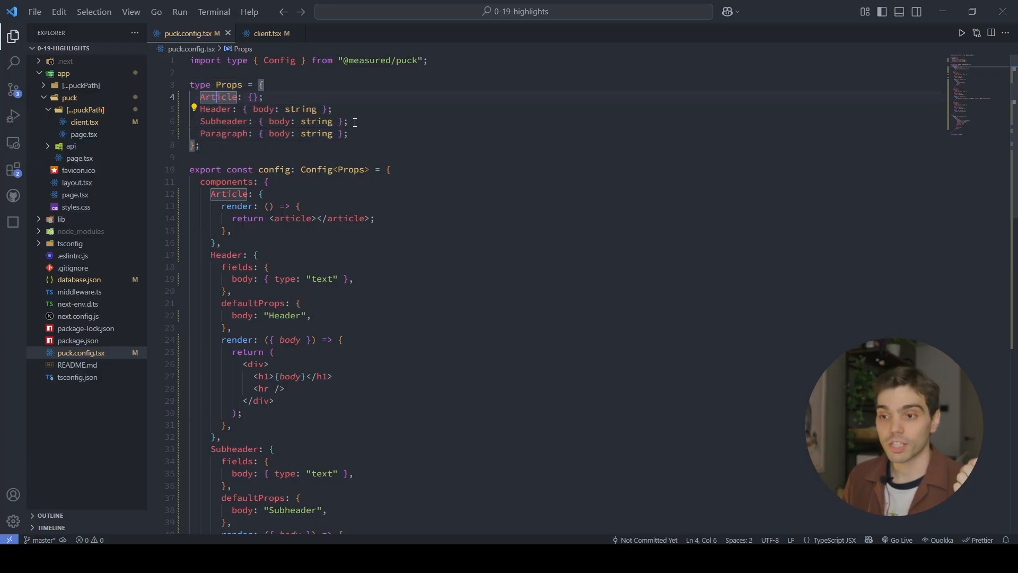
pyautogui.moveTo(199, 96); pyautogui.dragTo(263, 96)
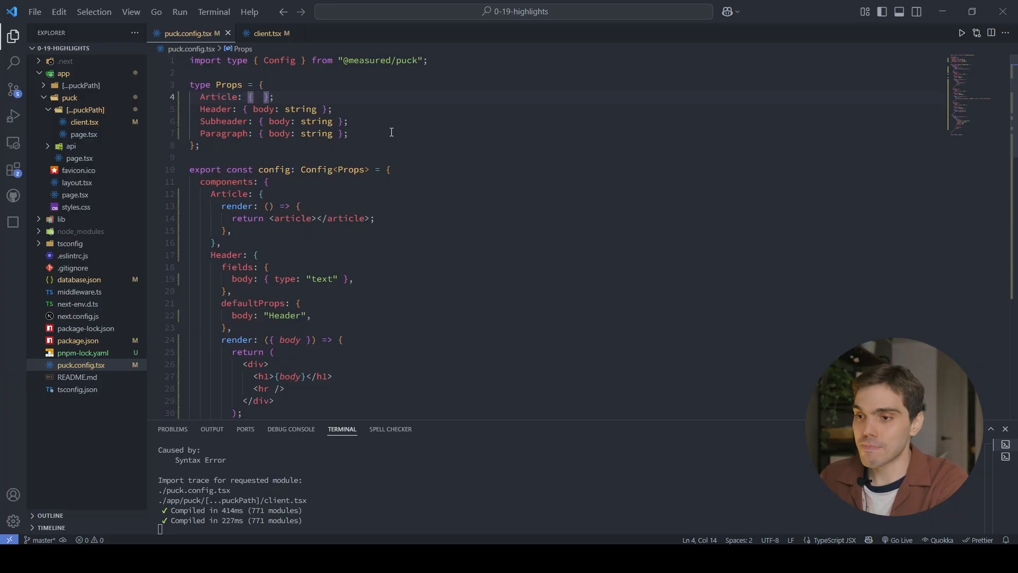
# - Import Slot, type Article props as { children: Slot }, and add a slot-type children field
pyautogui.write('children:')
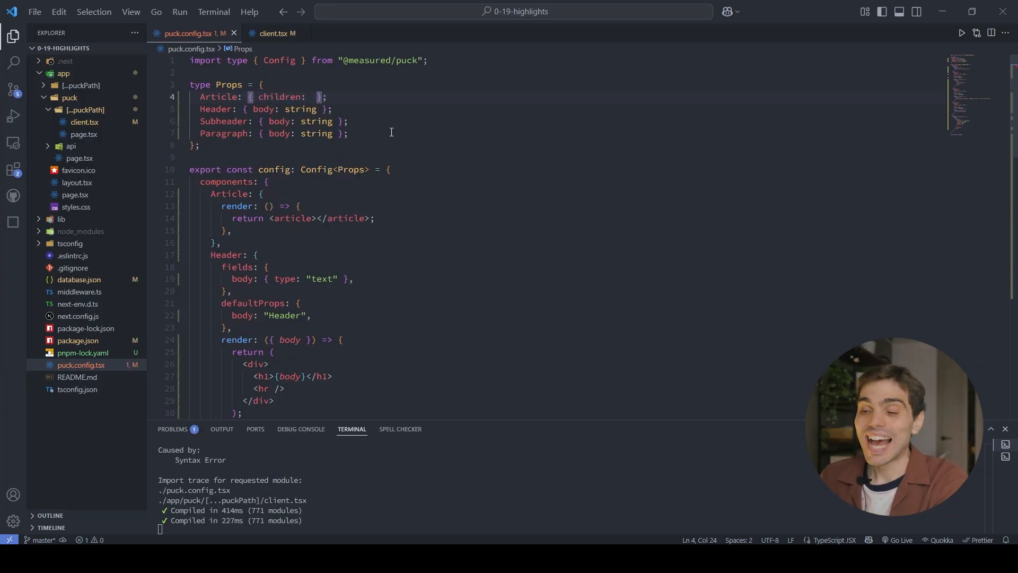
pyautogui.write('Slot')
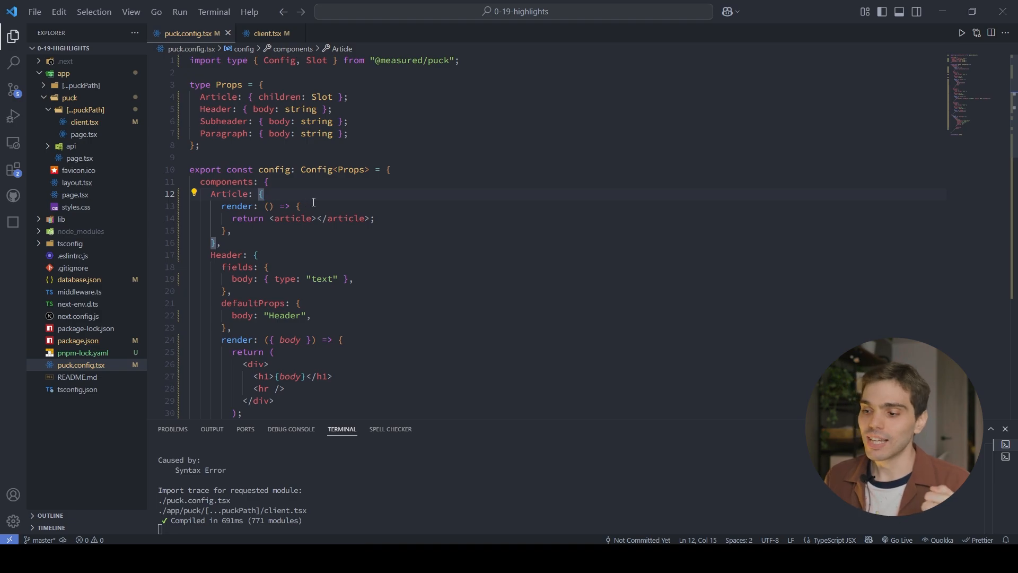
pyautogui.write('fied')
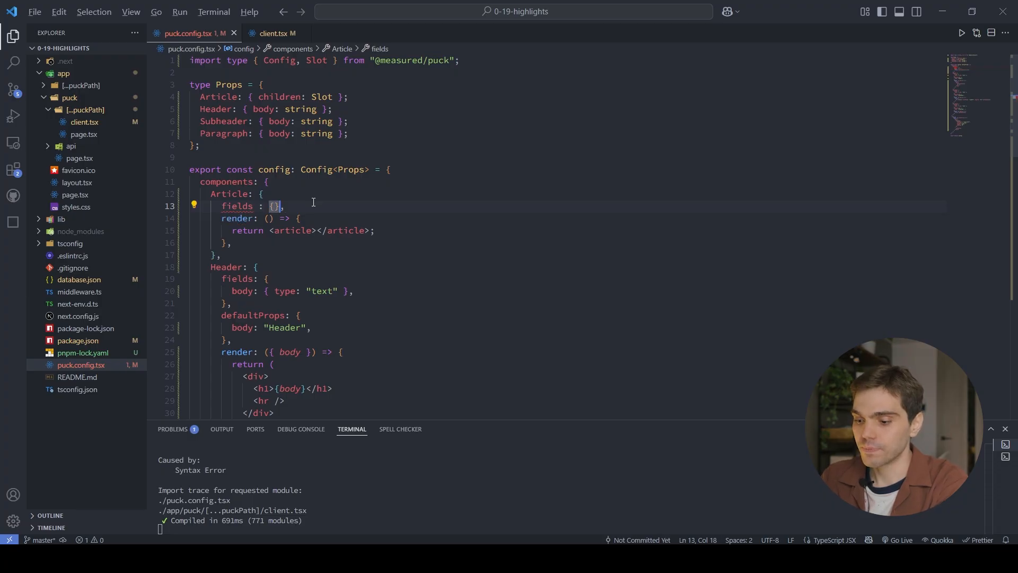
pyautogui.write('children: {')
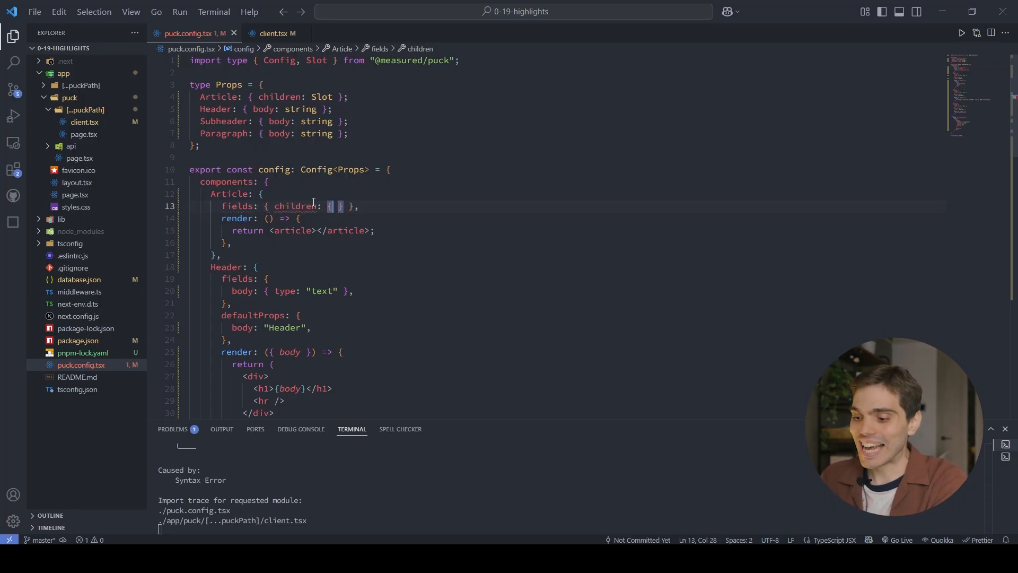
pyautogui.write('type: "slot')
pyautogui.click(568, 218)
pyautogui.write('{')
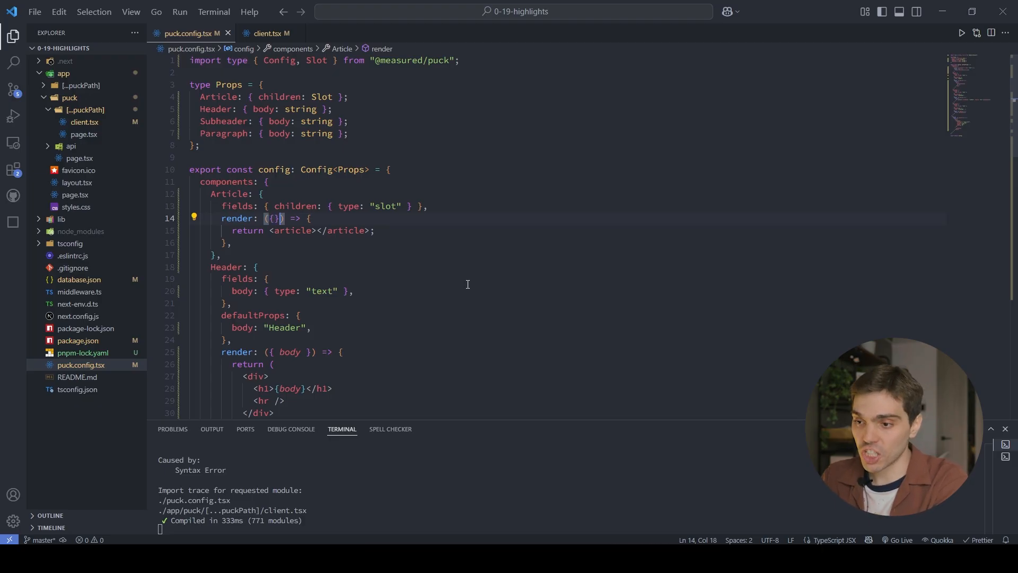
# - Make Article's render destructure children as Children and render <Children /> inside the article
pyautogui.write('children')
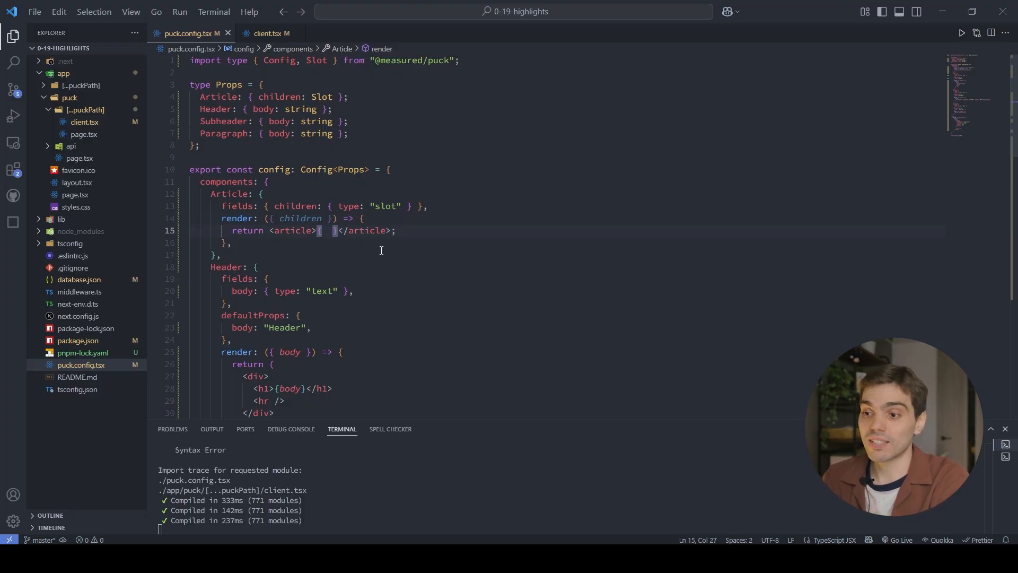
pyautogui.write('children(')
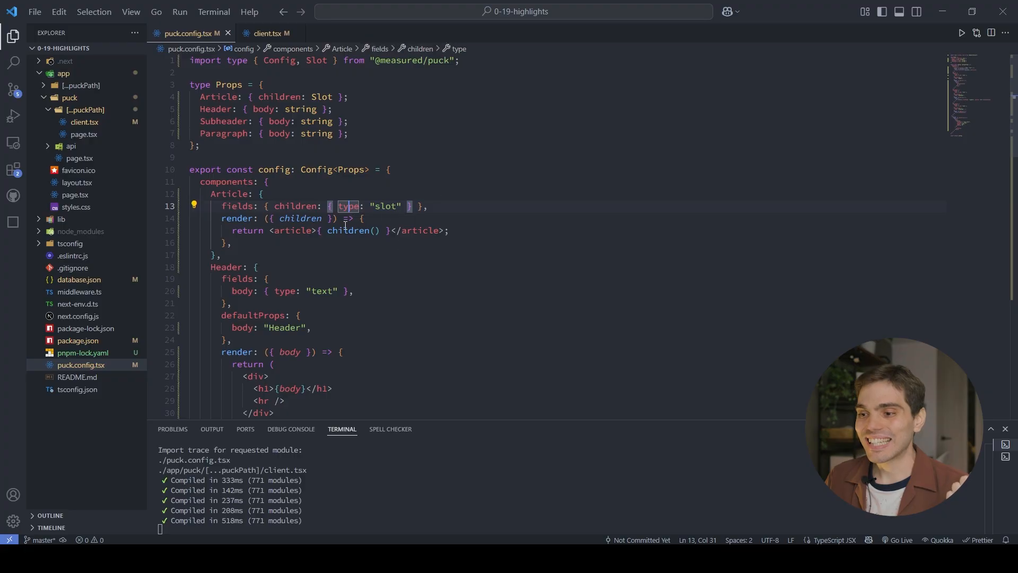
pyautogui.click(300, 218)
pyautogui.write(':')
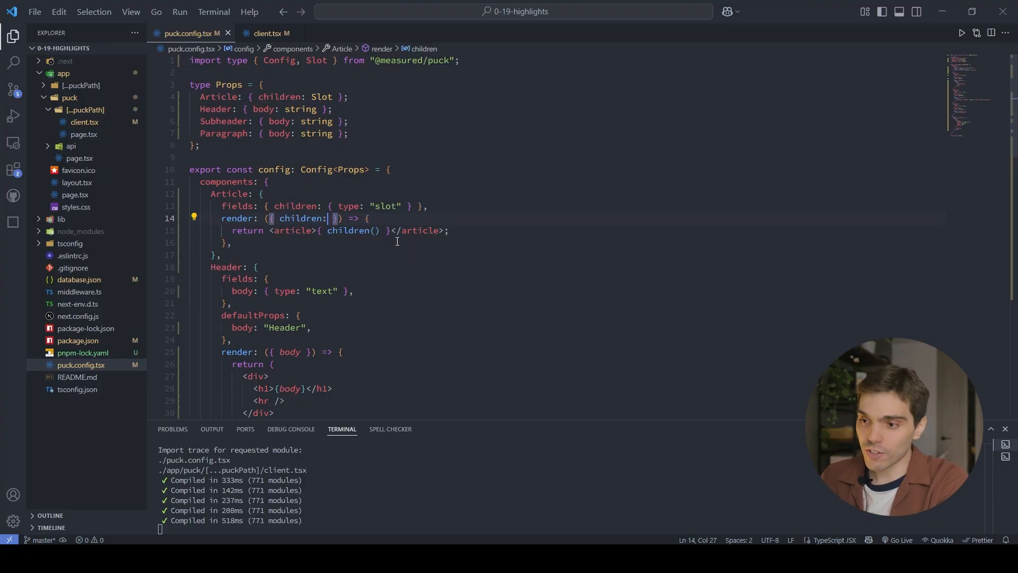
pyautogui.write('Children')
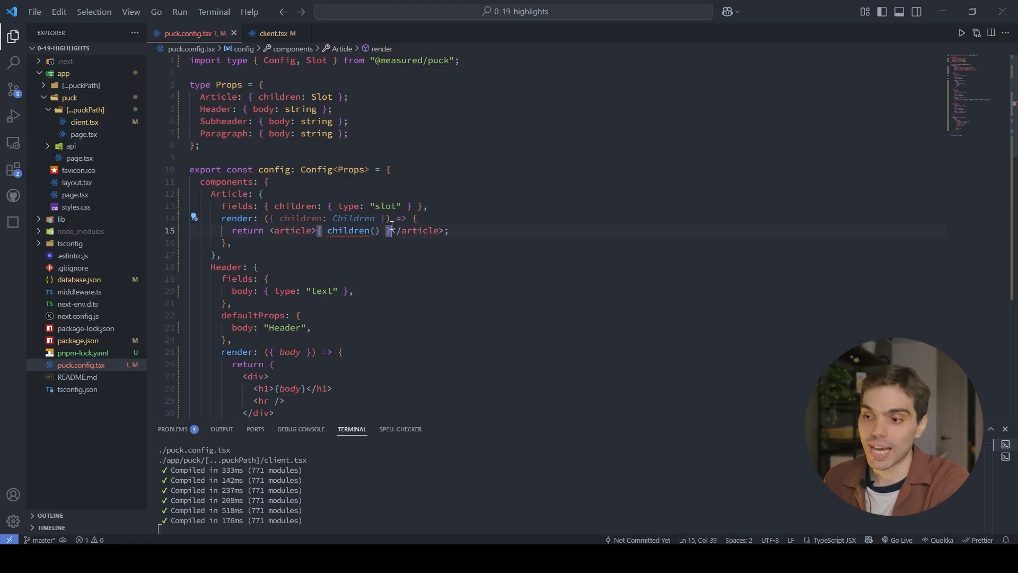
pyautogui.moveTo(318, 231); pyautogui.dragTo(389, 230)
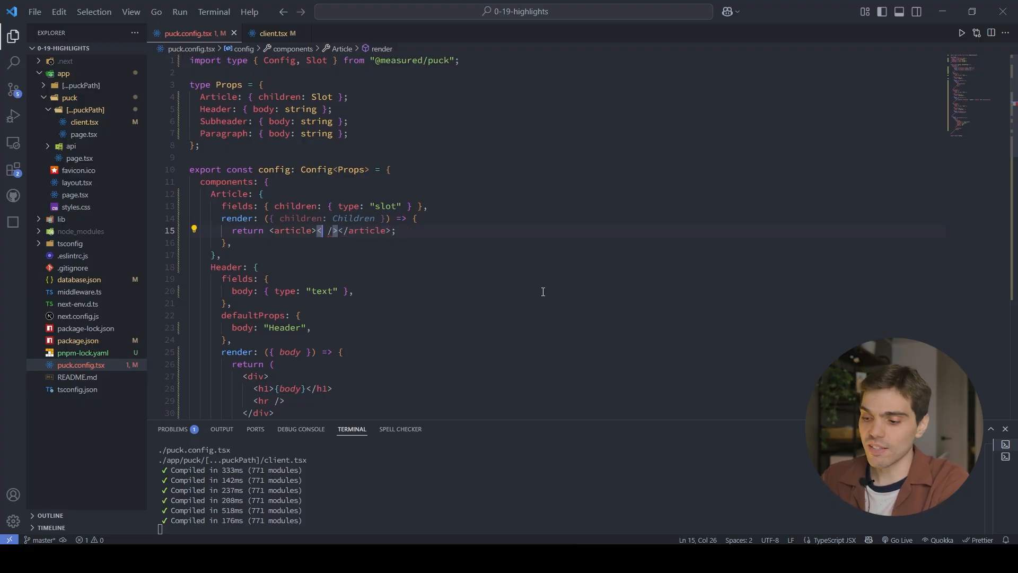
pyautogui.write('Children')
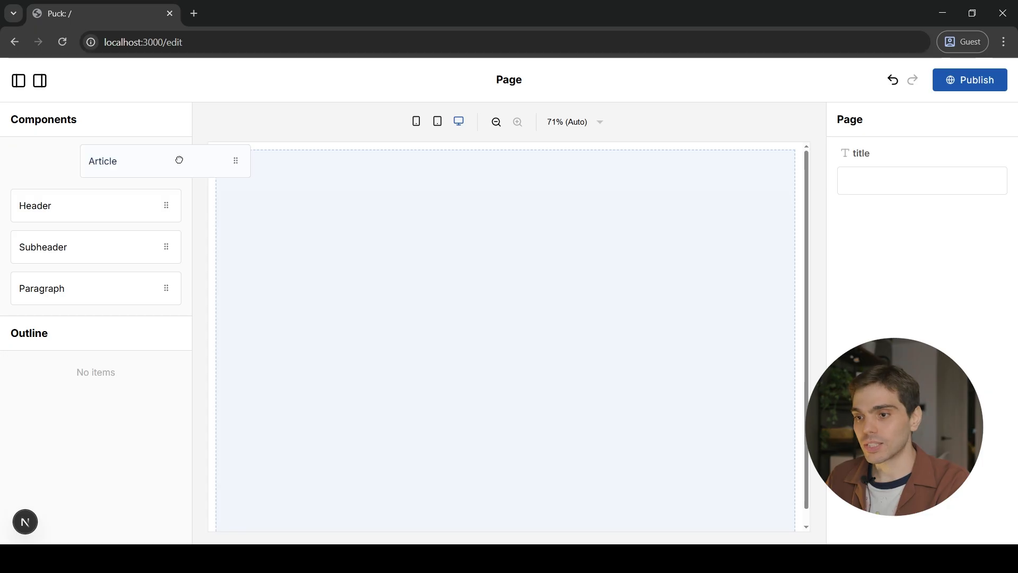
# - Drag an Article component from the Components list onto the empty Puck canvas
pyautogui.moveTo(165, 160); pyautogui.dragTo(505, 180)
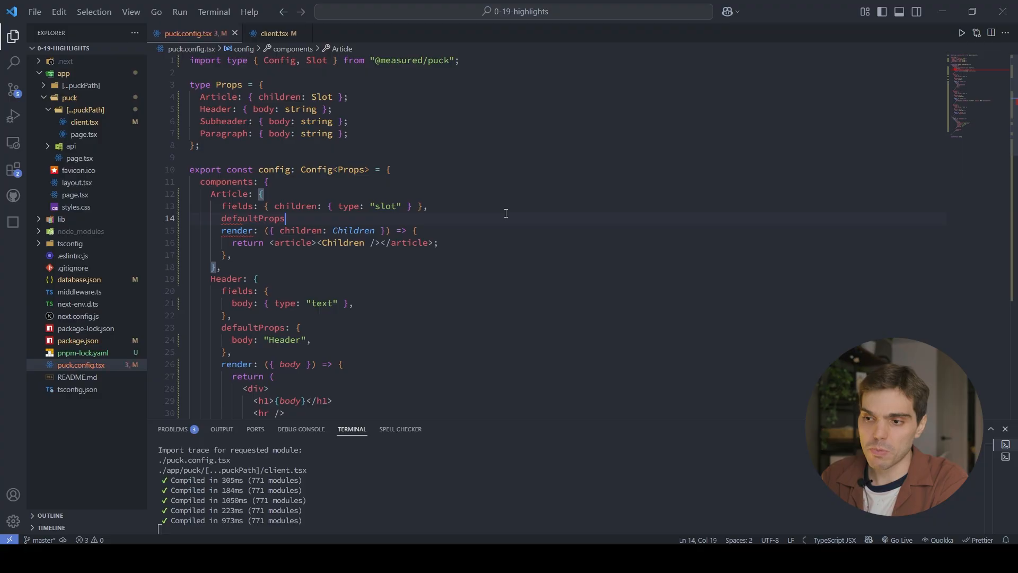
# - Set Article defaultProps children to a Header block with body "Header"
pyautogui.write(': {')
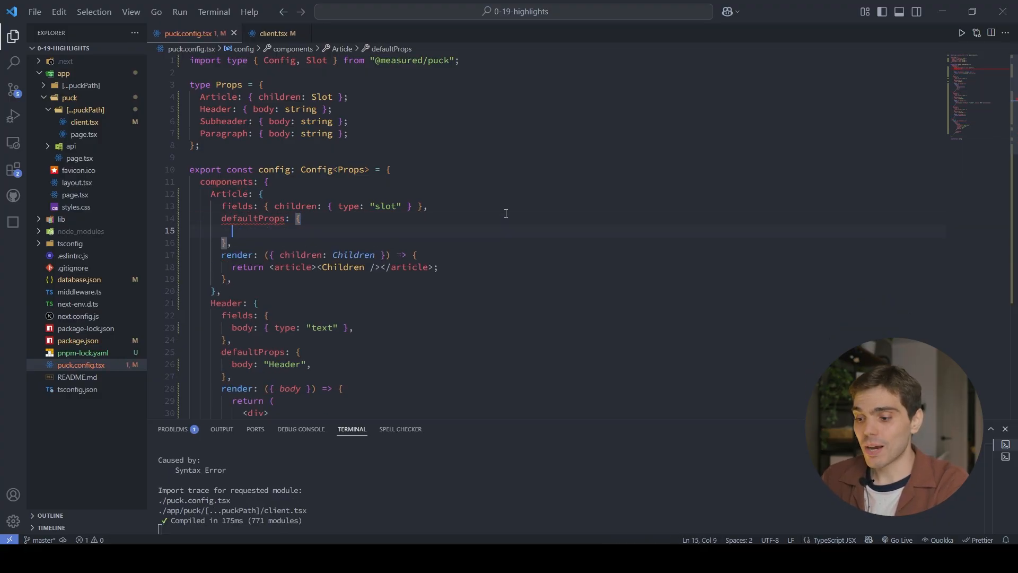
pyautogui.write('children: [')
pyautogui.write('{  ')
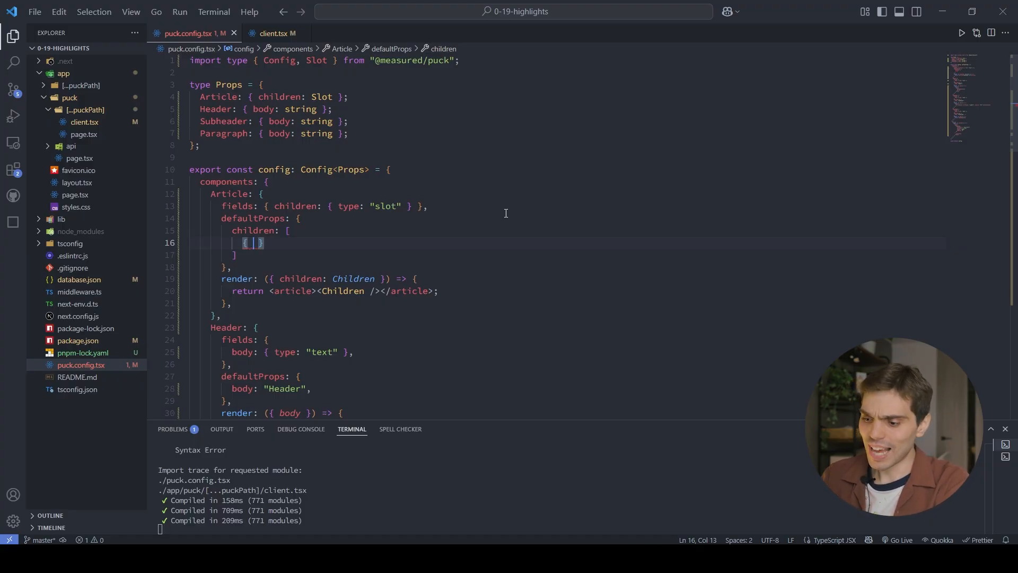
pyautogui.write('type: "Header", p')
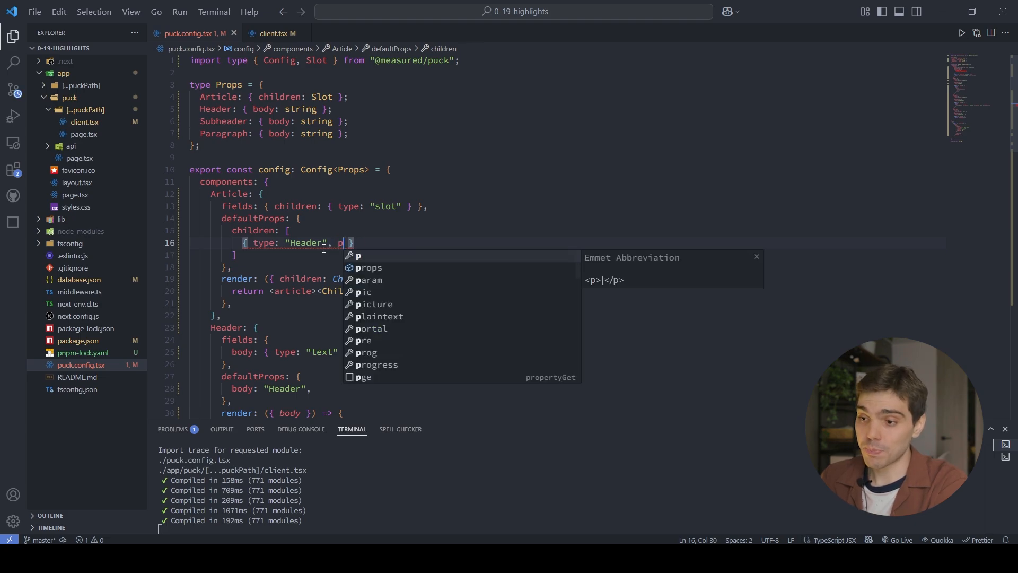
pyautogui.write('rops: {')
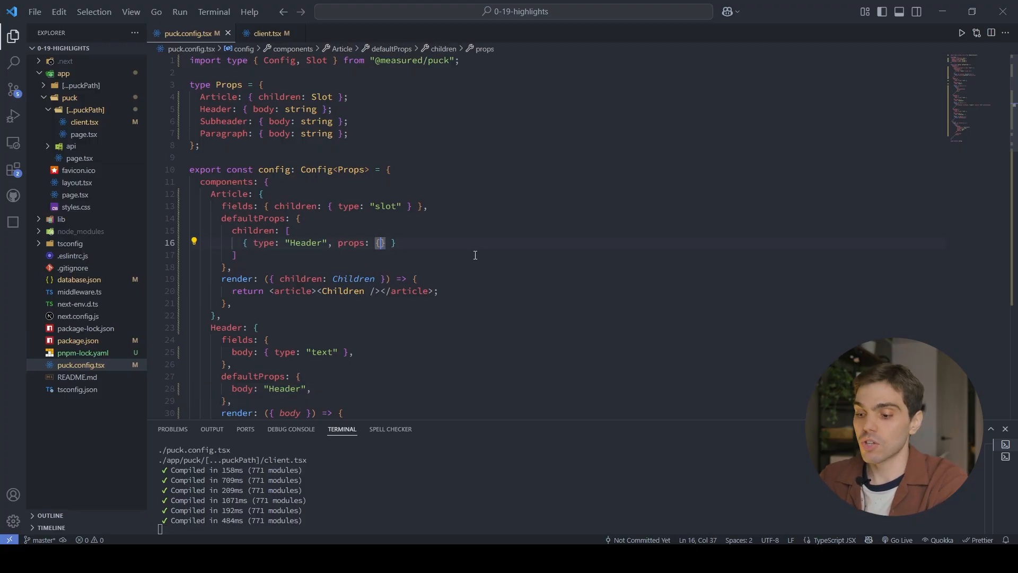
pyautogui.write('body:')
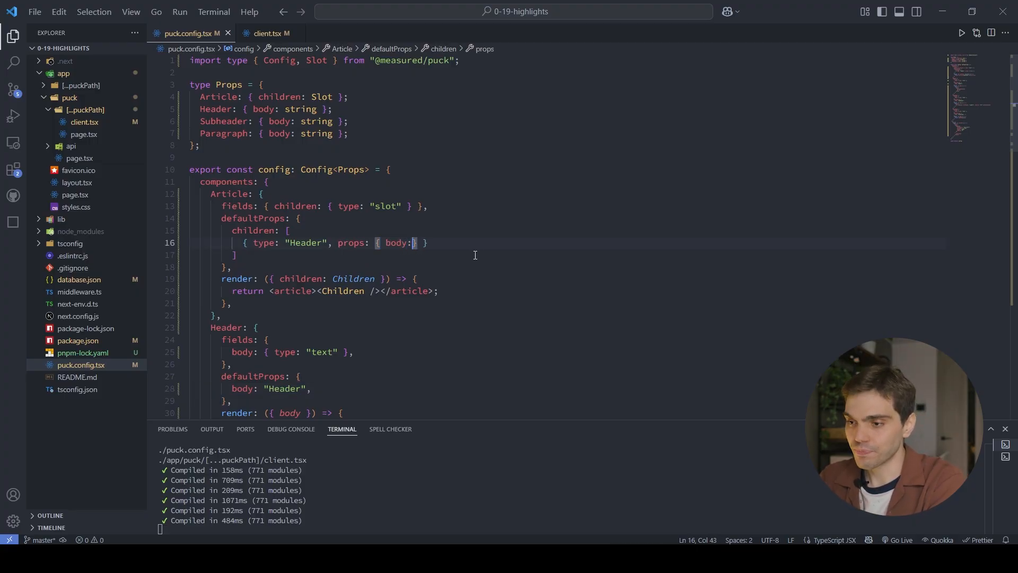
pyautogui.write('"Header"')
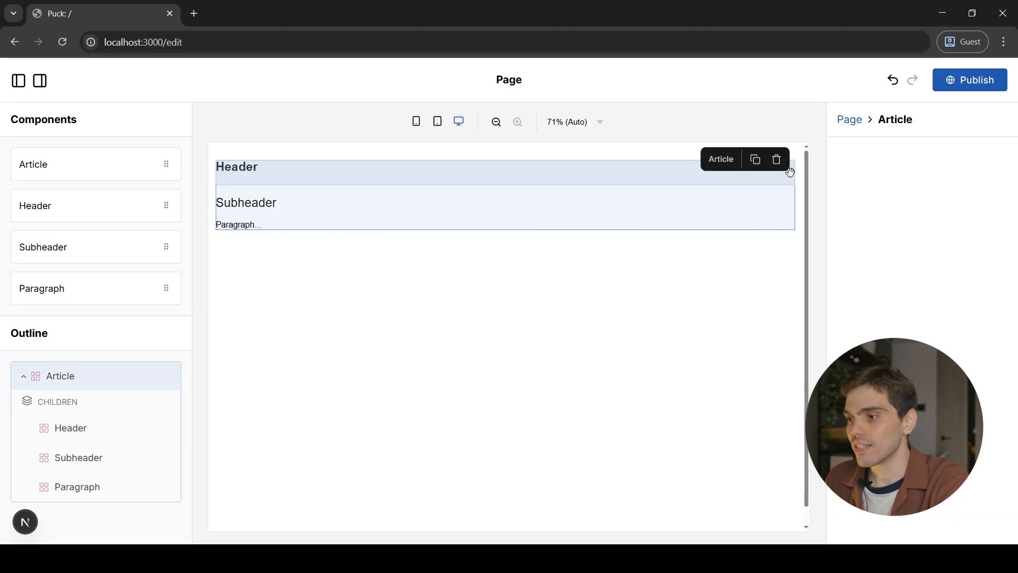
# - Duplicate the Article block along with its Header, Subheader and Paragraph children
pyautogui.click(776, 159)
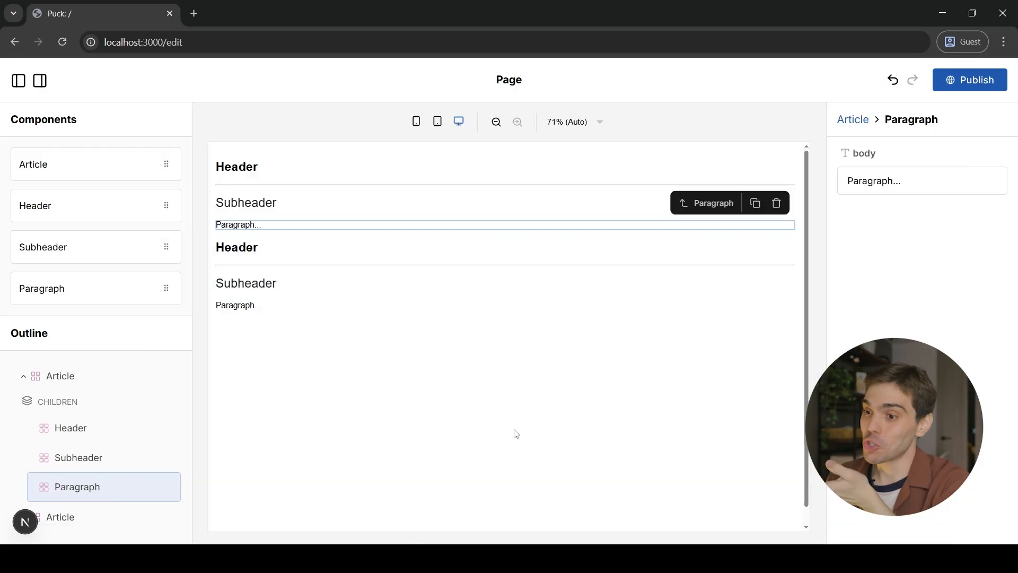
pyautogui.moveTo(425, 336)
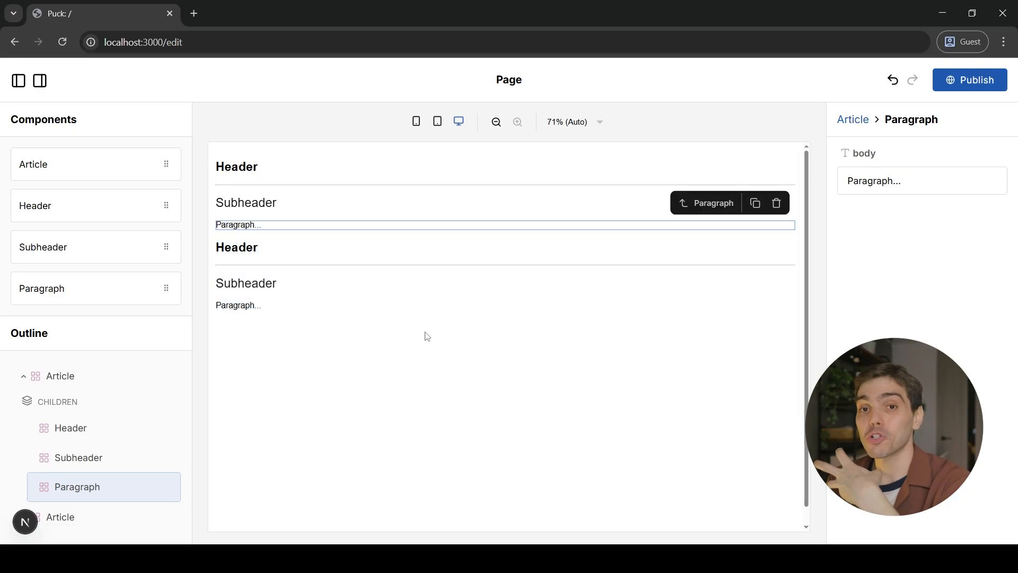
pyautogui.moveTo(436, 355)
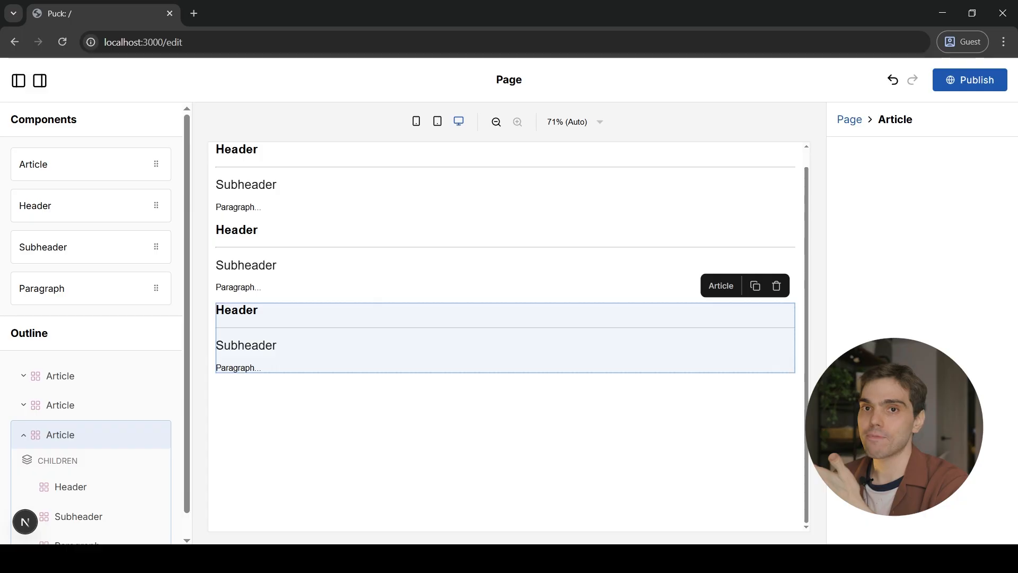
pyautogui.moveTo(41, 287)
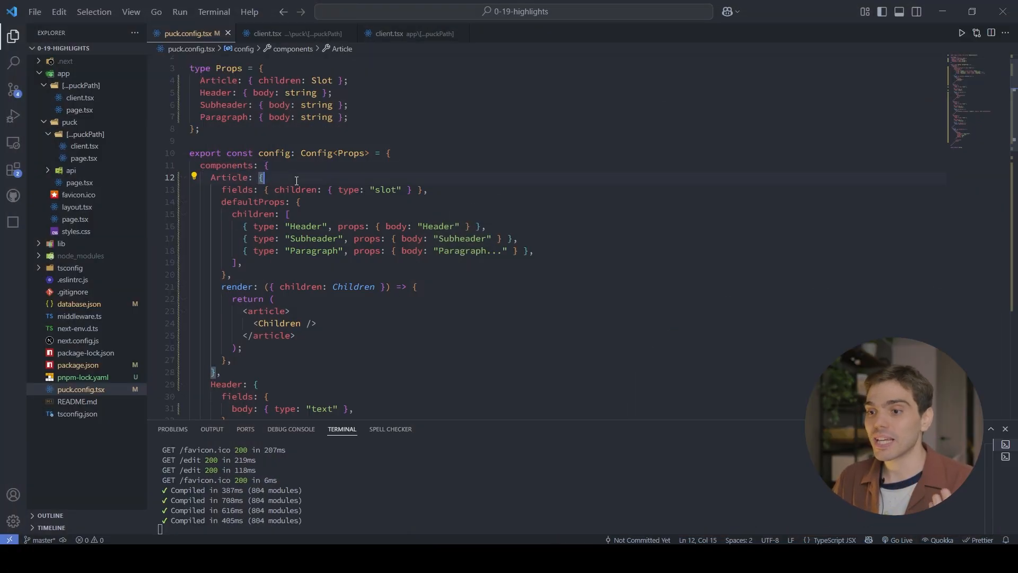
pyautogui.scroll(-3)
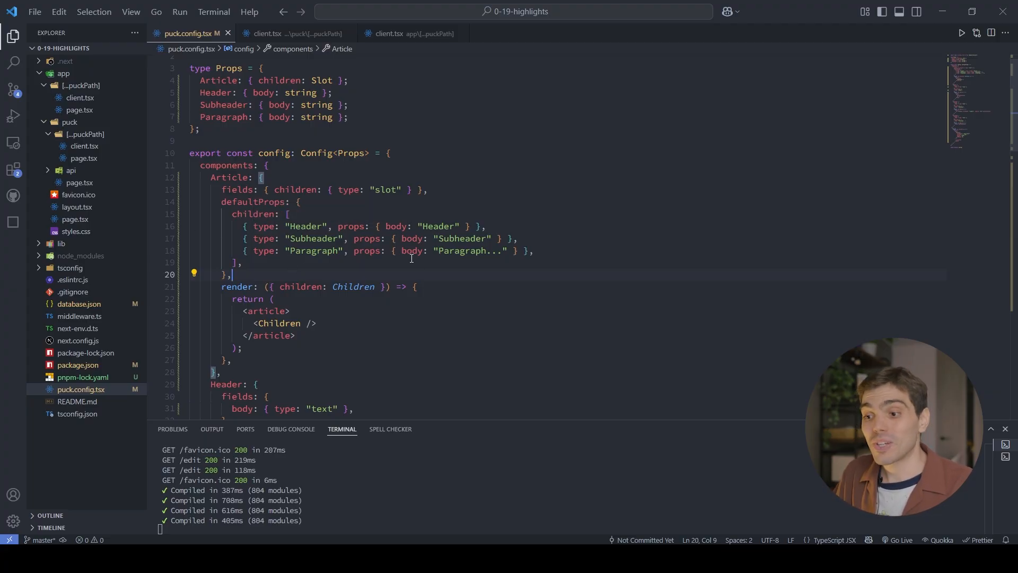
pyautogui.moveTo(354, 286)
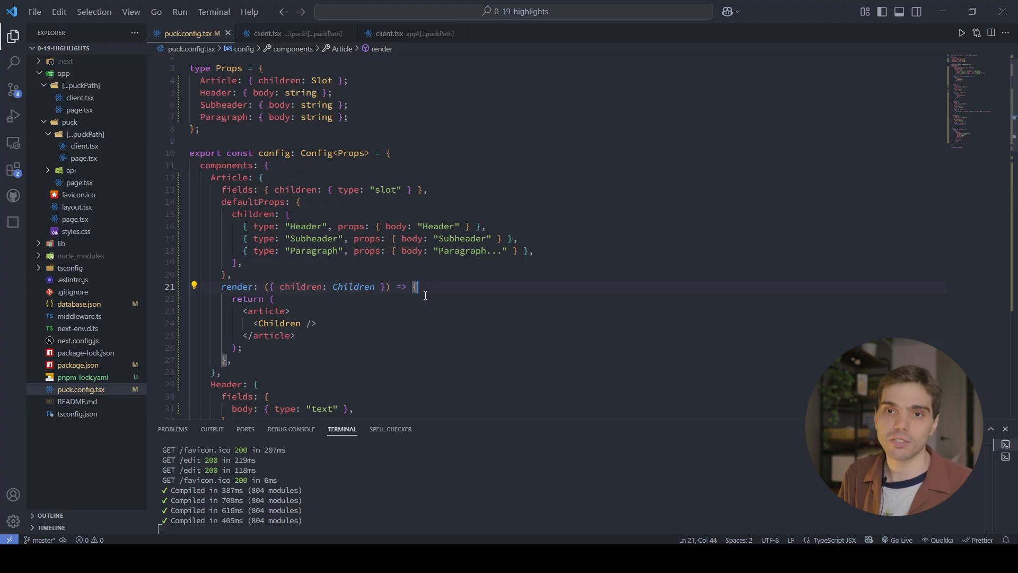
# - Add metadata={{ articleId: "12345" }} to <Puck> in puck/client.tsx
pyautogui.click(292, 33)
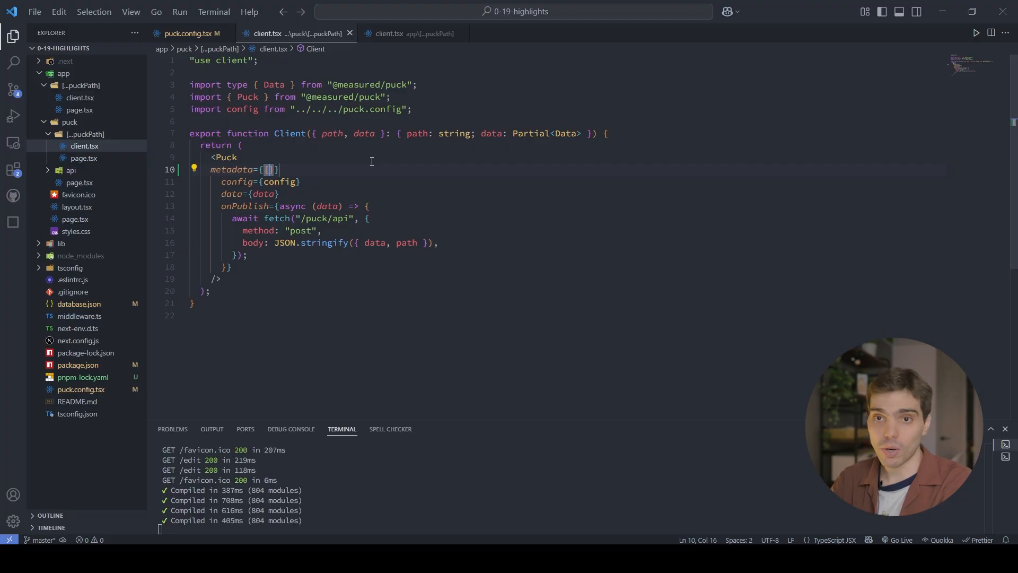
pyautogui.write('" "')
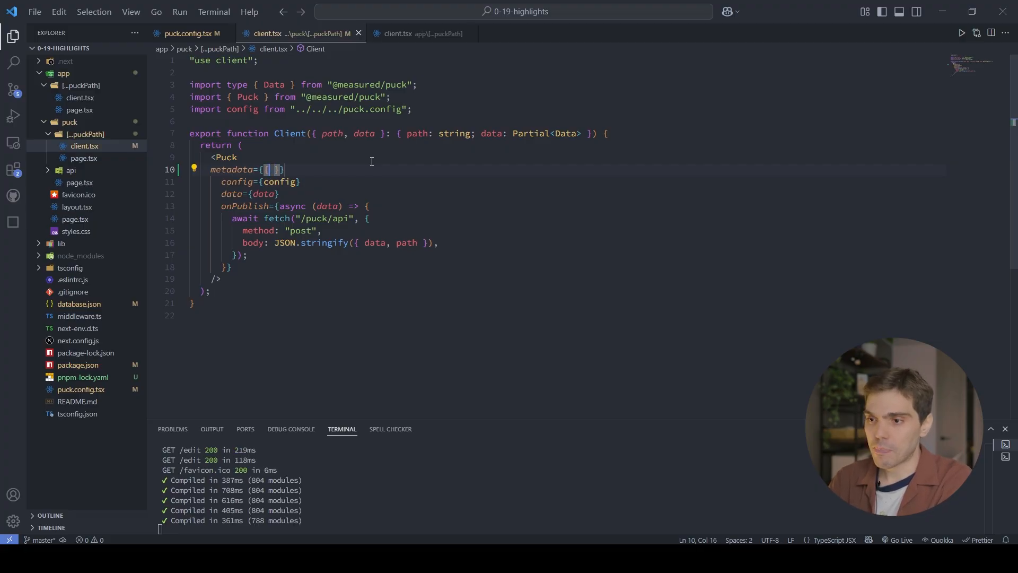
pyautogui.write('articleId:')
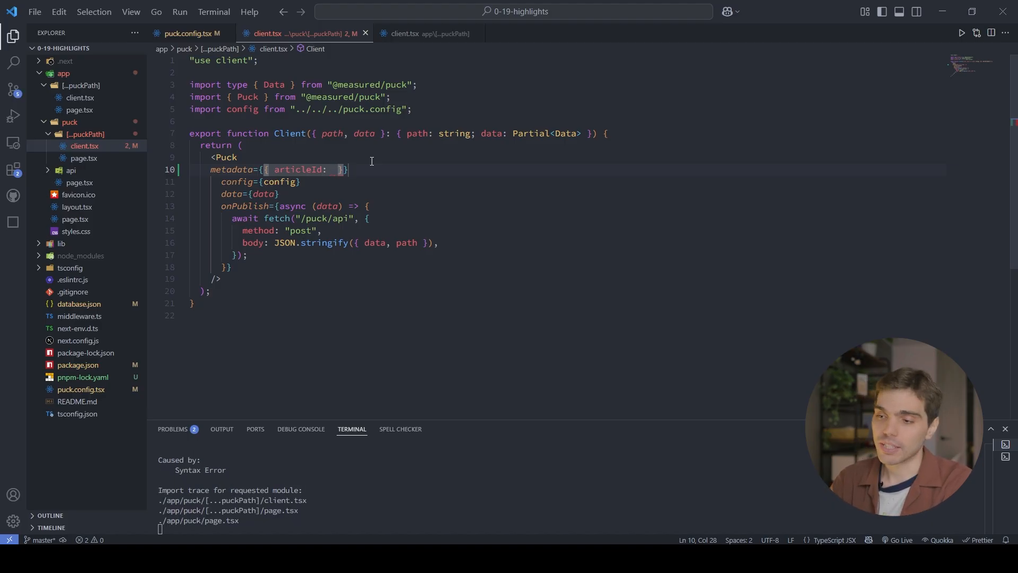
pyautogui.write('"12345"')
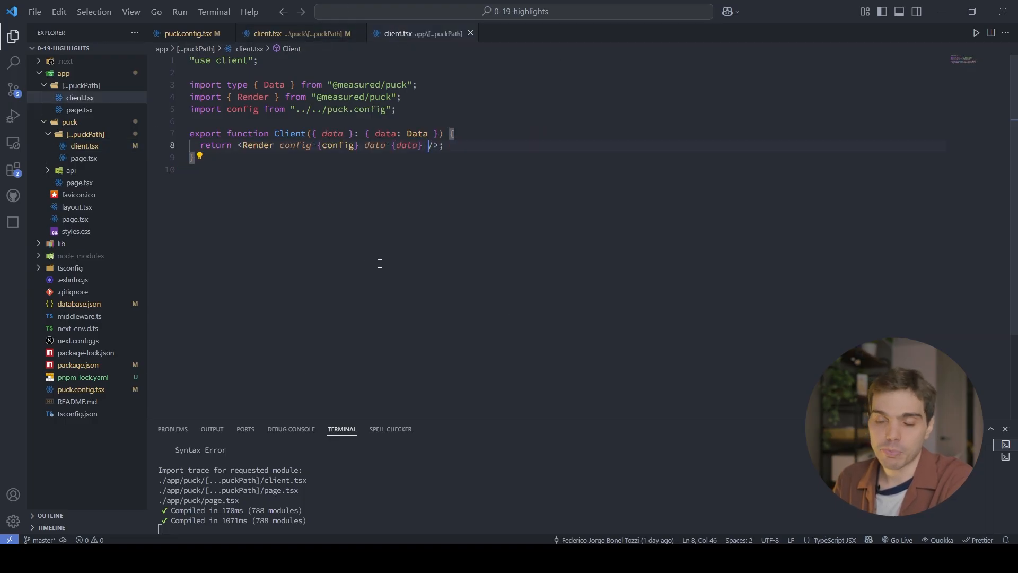
# - Add the same articleId "12345" metadata prop to <Render> in the app's client.tsx
pyautogui.doubleClick(257, 144)
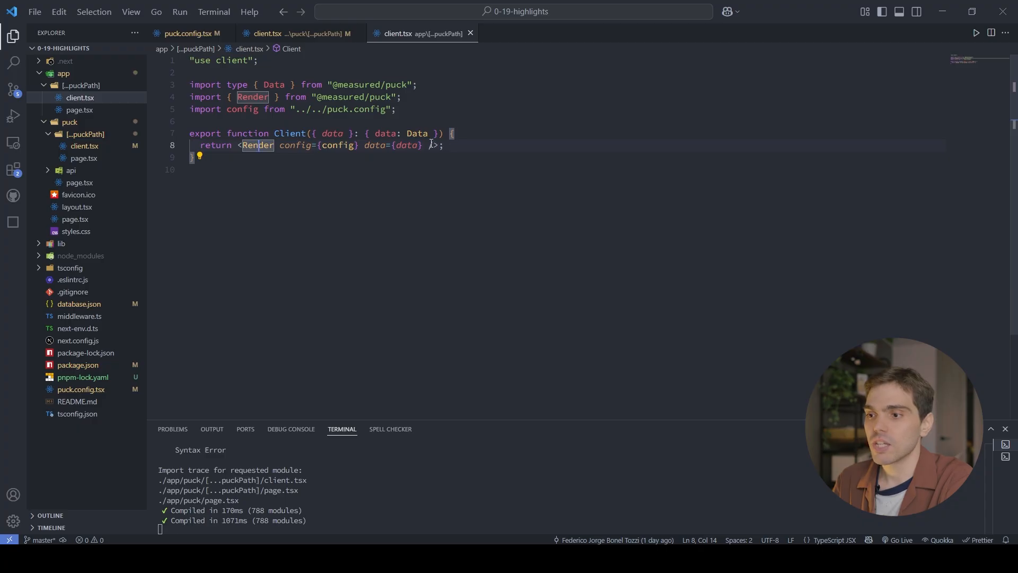
pyautogui.write('metadata={{ articleId: "12345"')
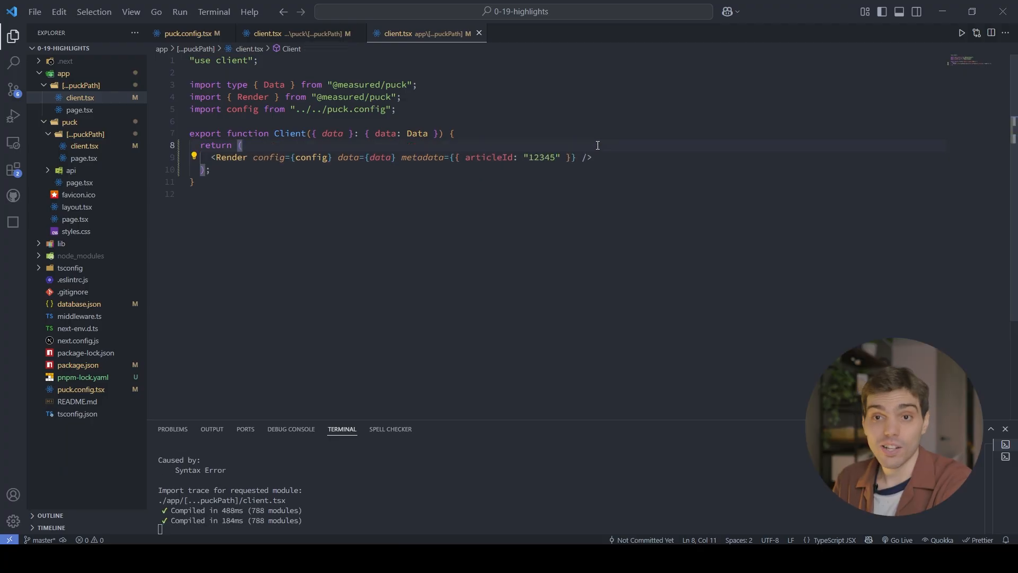
pyautogui.click(189, 33)
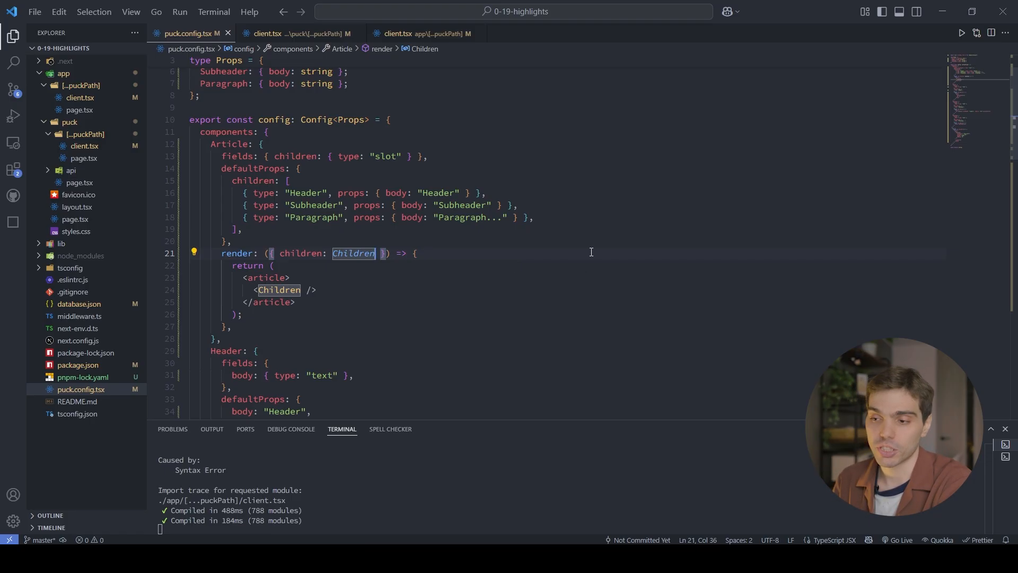
# - Add puck to Article's render arguments and show an "Article id:" span with puck.metadata.articleId
pyautogui.write(', puck')
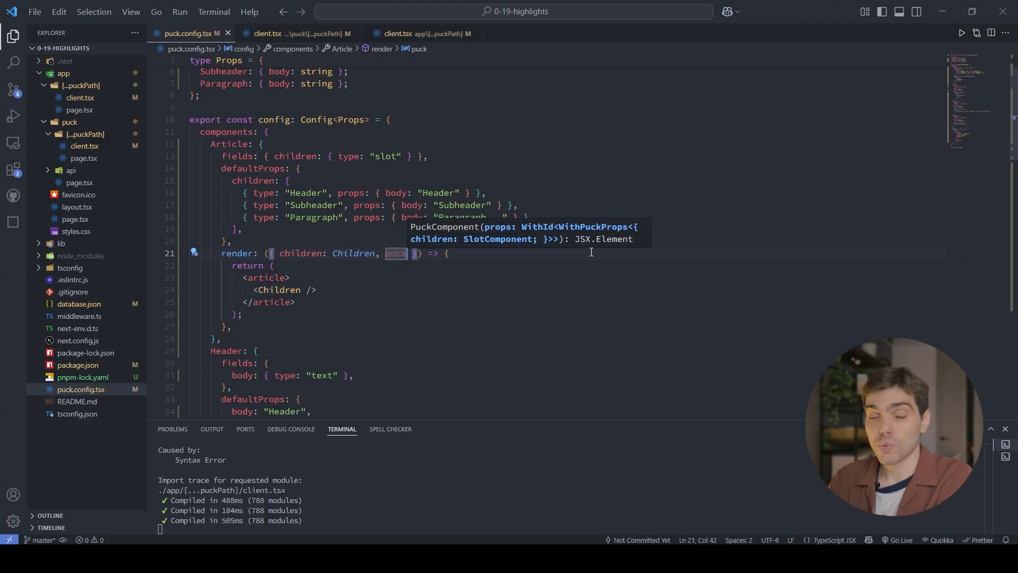
pyautogui.doubleClick(394, 254)
pyautogui.write('<span>Article id: </span>')
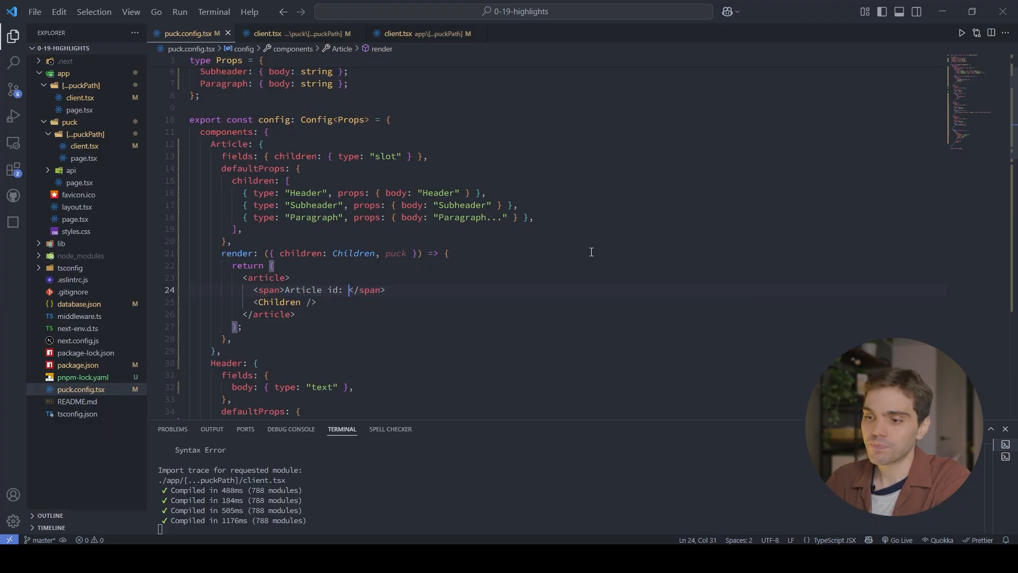
pyautogui.write('{}')
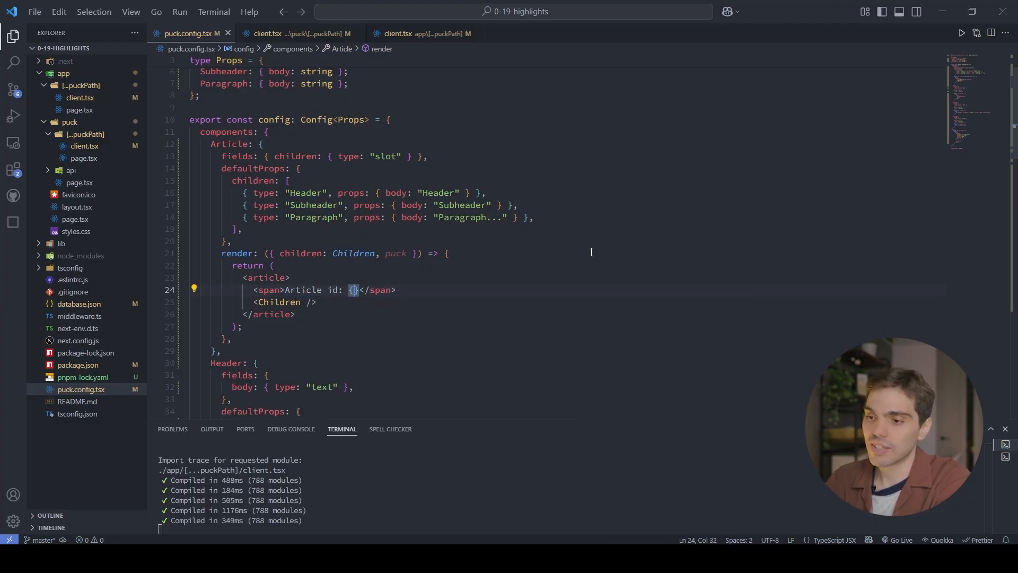
pyautogui.write('puck.metadata.')
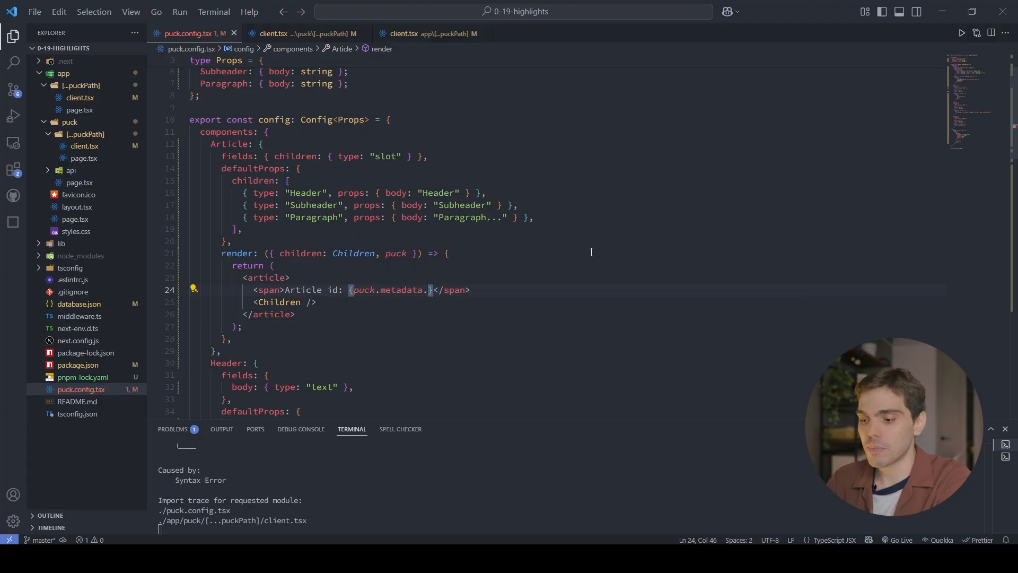
pyautogui.write('articleId')
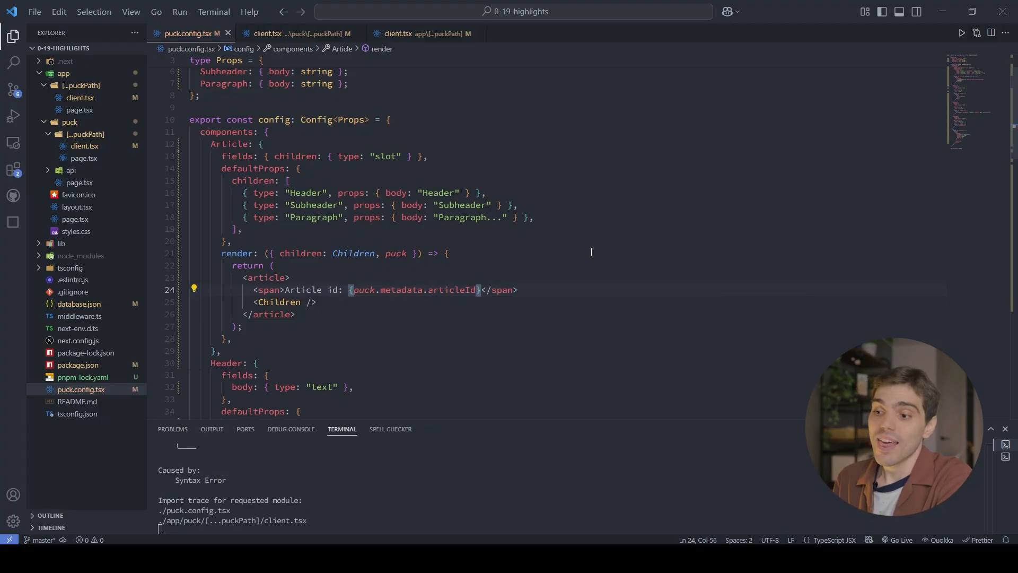
pyautogui.click(297, 33)
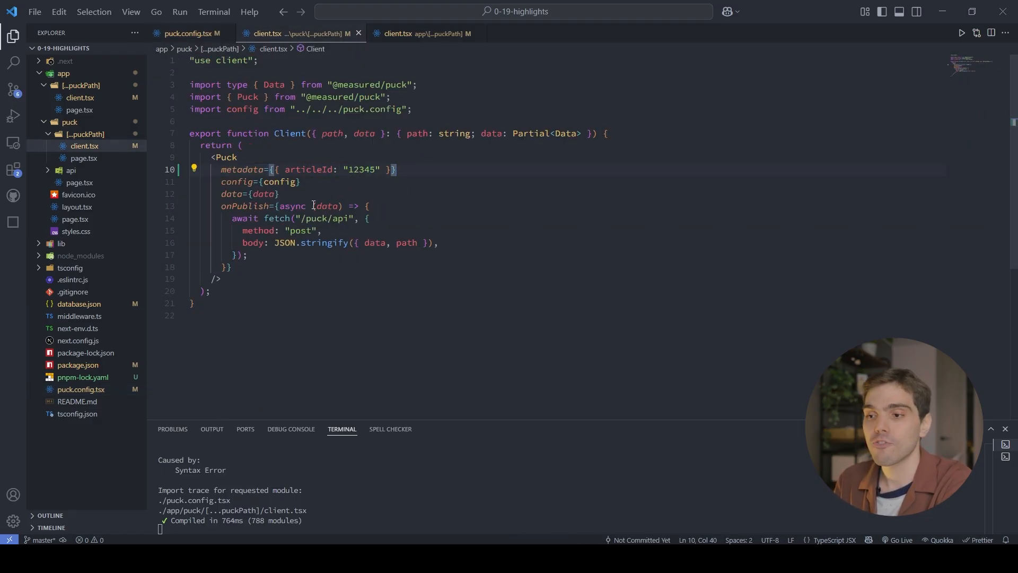
pyautogui.click(423, 33)
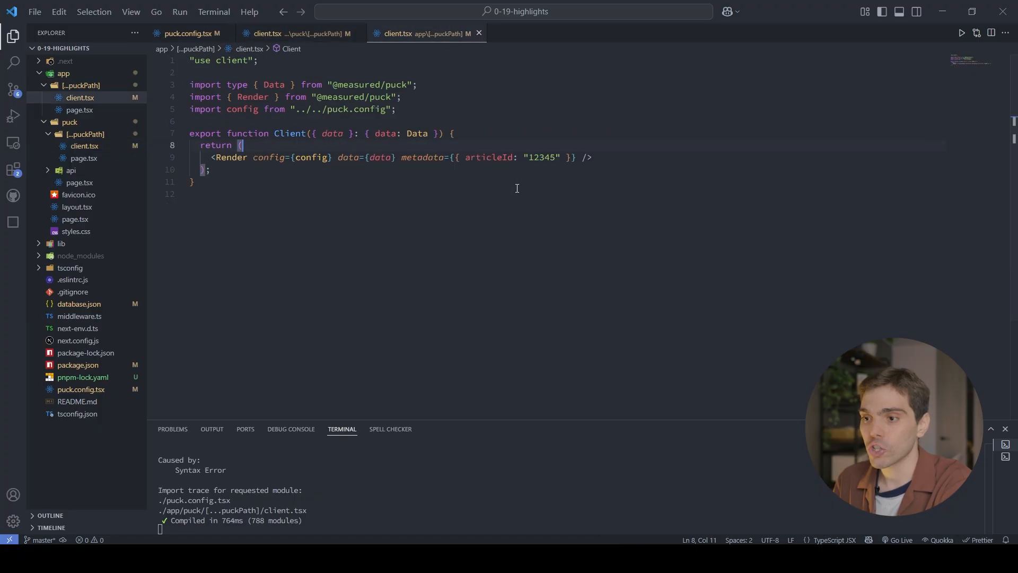
pyautogui.click(191, 33)
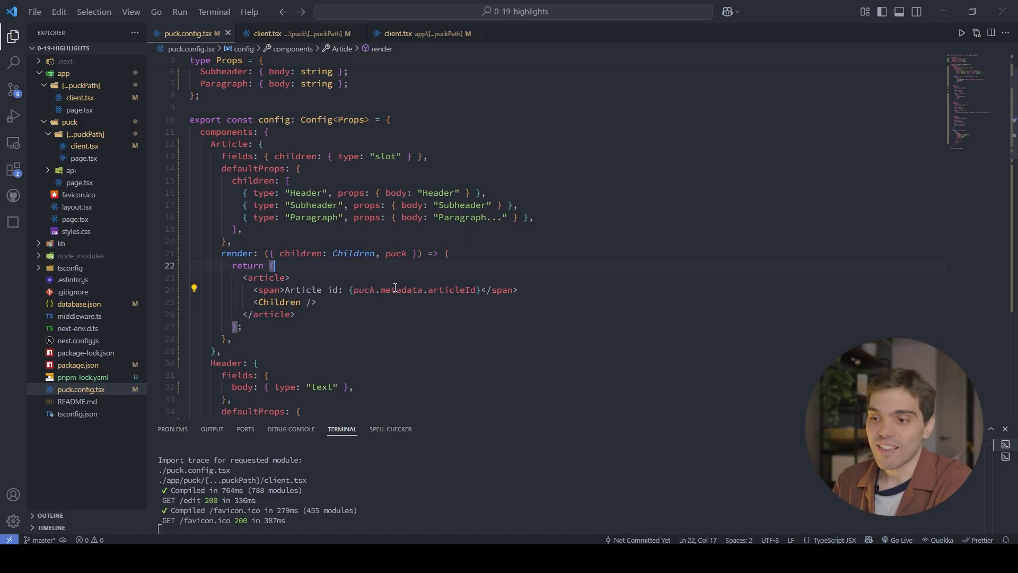
# - Load the live page at localhost:3000 and select the displayed 12345 article id
pyautogui.moveTo(351, 289); pyautogui.dragTo(484, 289)
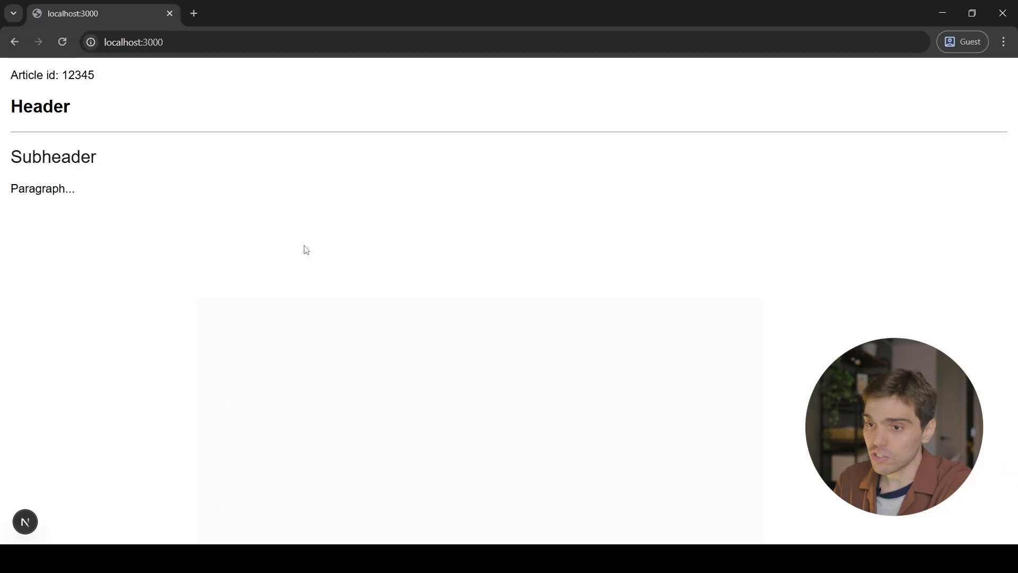
pyautogui.doubleClick(77, 75)
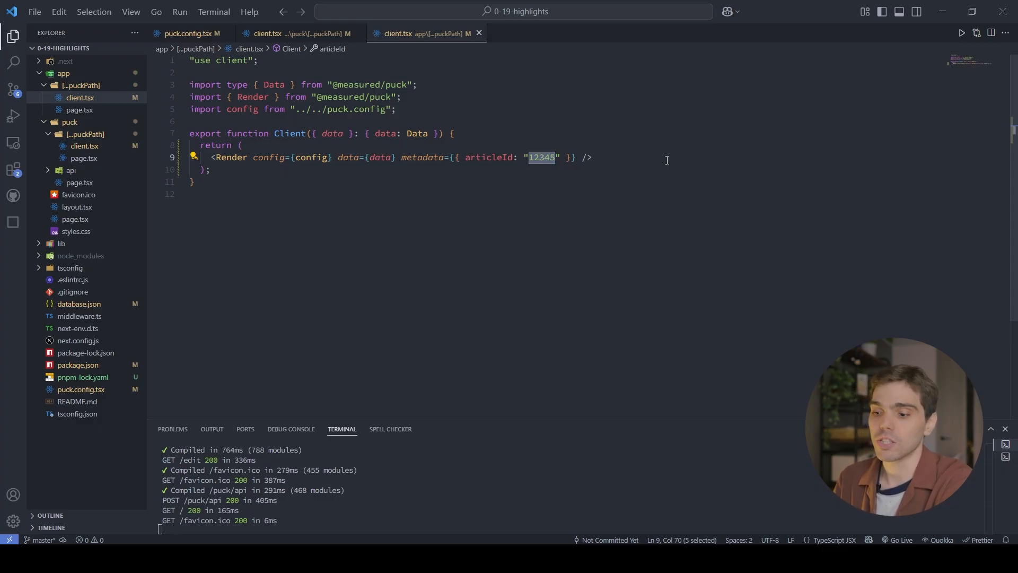
# - Change the Render metadata article id from 12345 to 543
pyautogui.write('543')
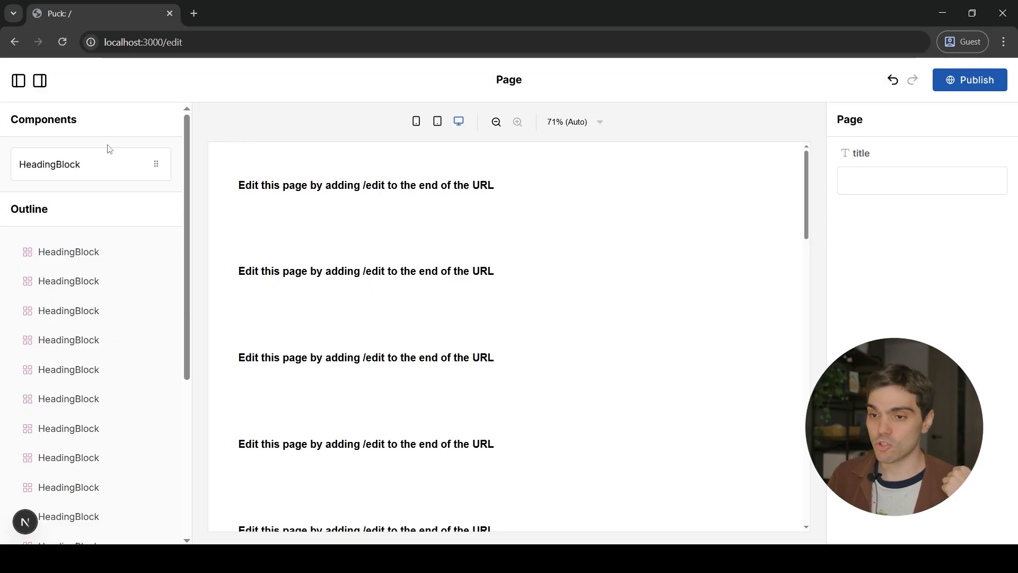
pyautogui.moveTo(229, 110)
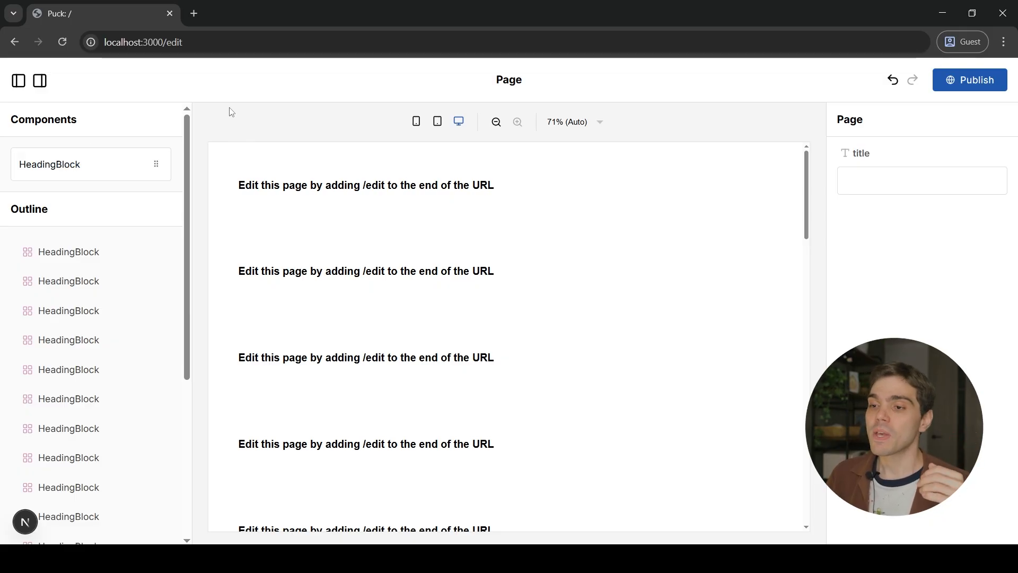
# - Load localhost:3000/edit showing the long list of HeadingBlock components
pyautogui.click(365, 184)
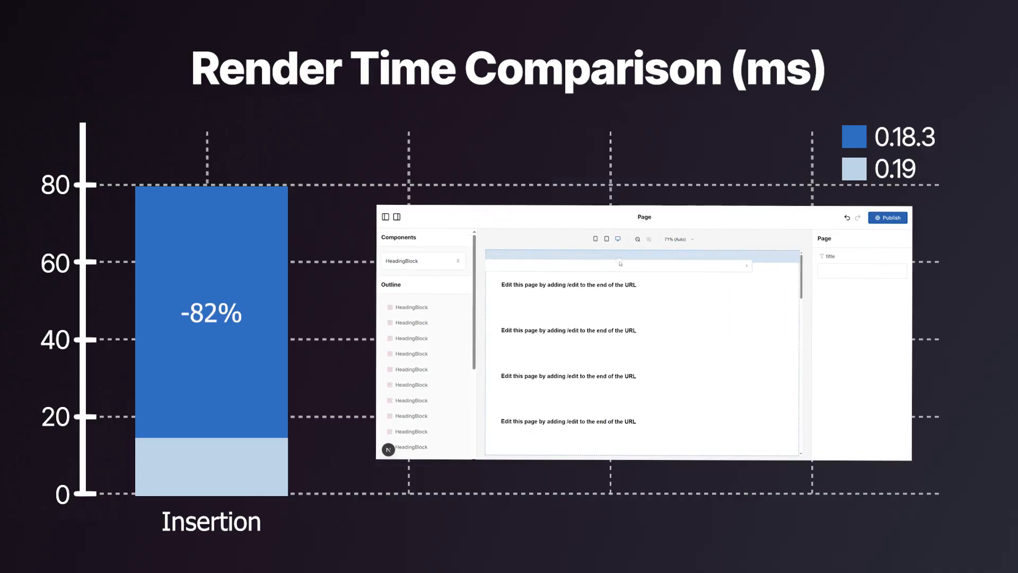
pyautogui.click(616, 263)
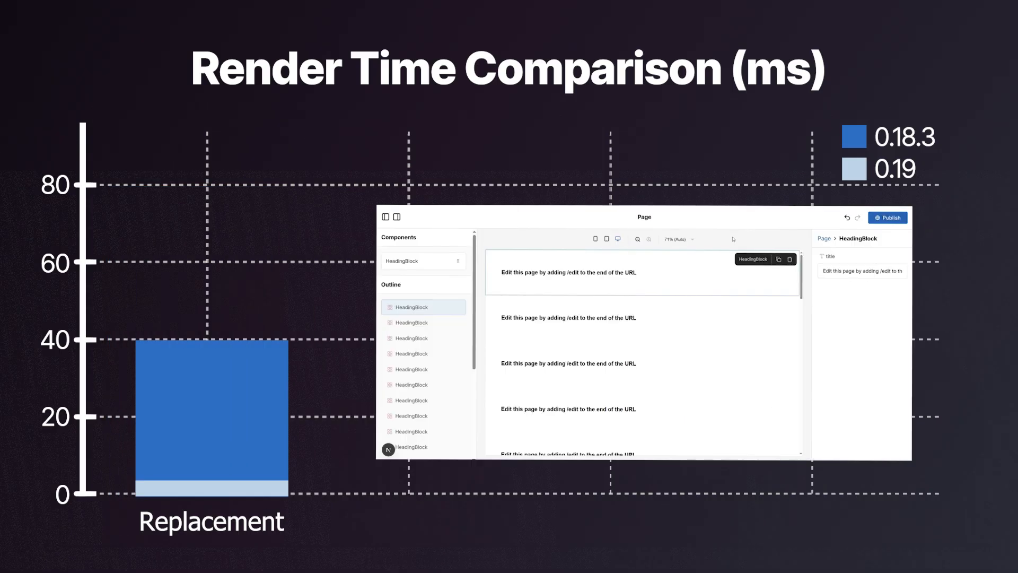
pyautogui.write('New Title')
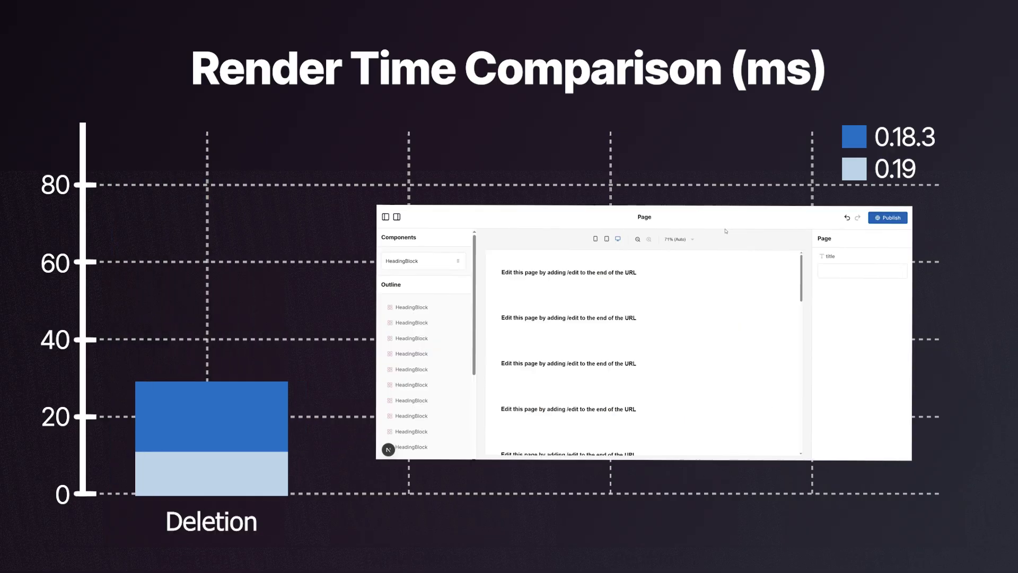
pyautogui.click(567, 272)
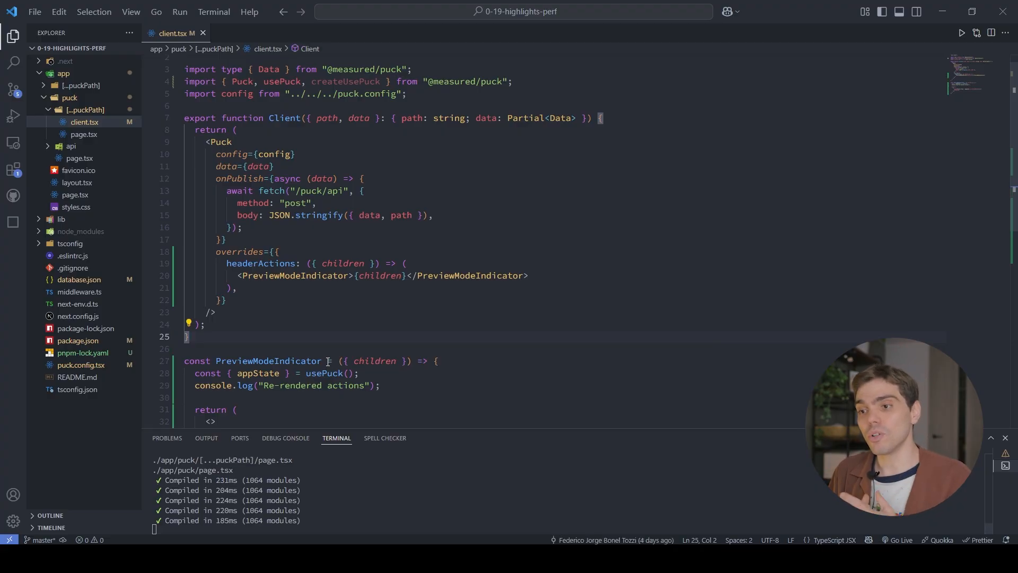
# - Highlight the createUsePuck import, then type 'const useOptimizedPuck = create' after Client
pyautogui.doubleClick(345, 94)
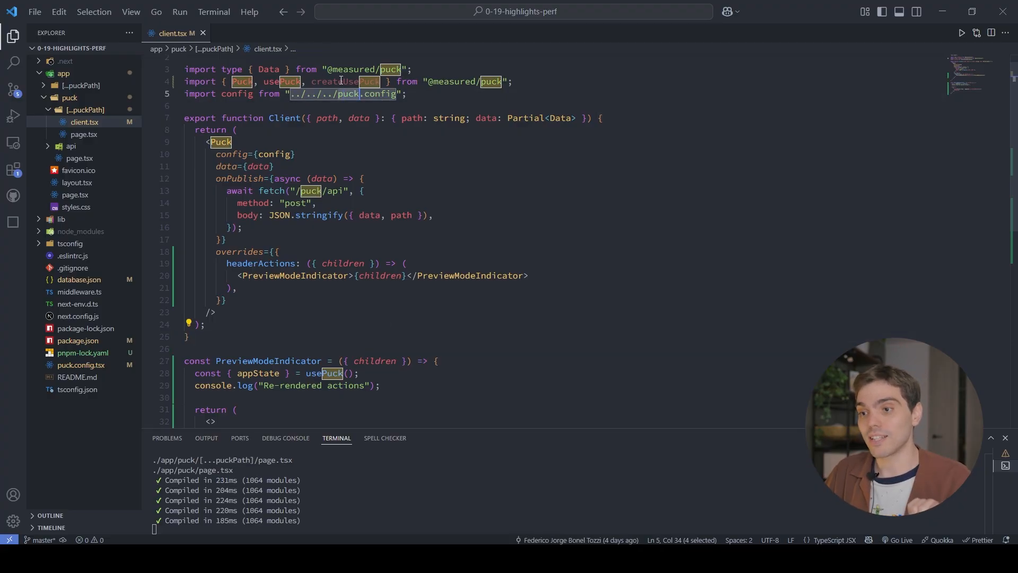
pyautogui.doubleClick(347, 81)
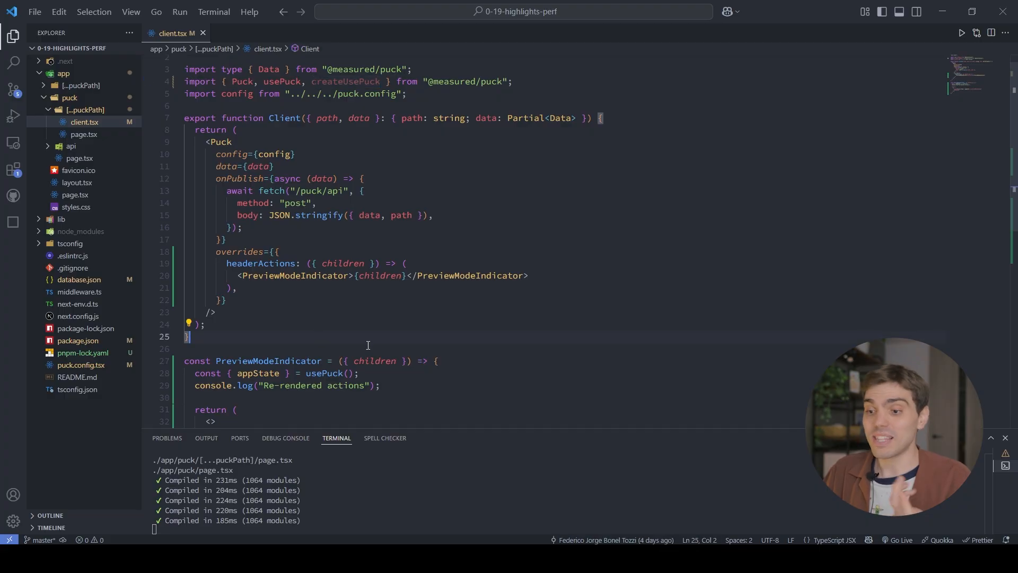
pyautogui.write('const')
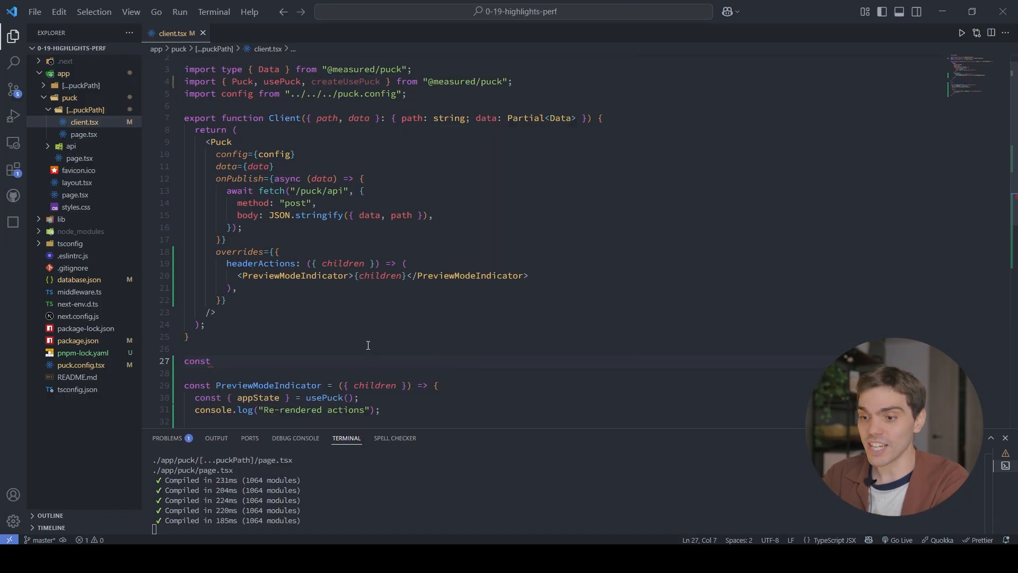
pyautogui.write('usePuc')
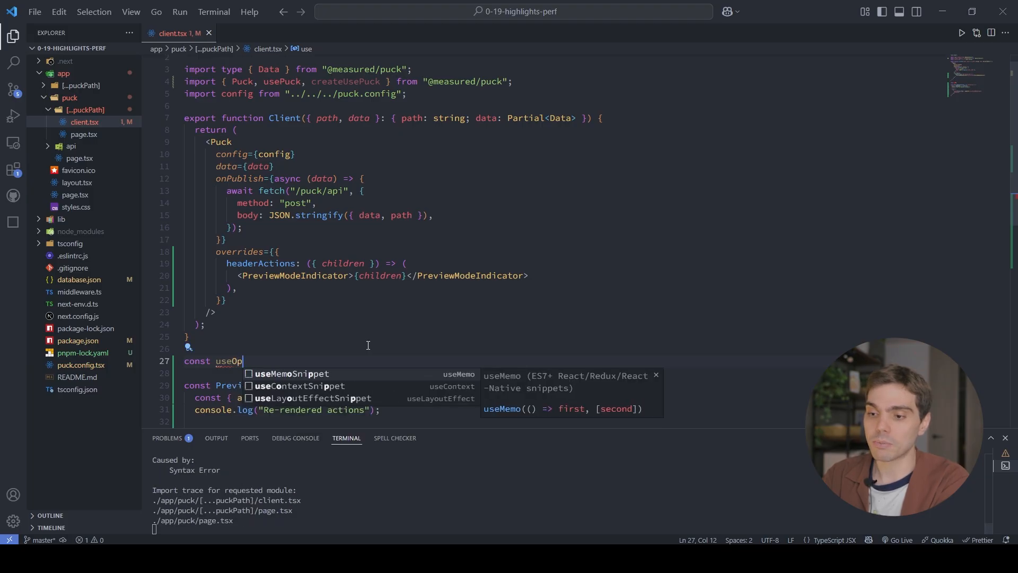
pyautogui.write('timizedPu')
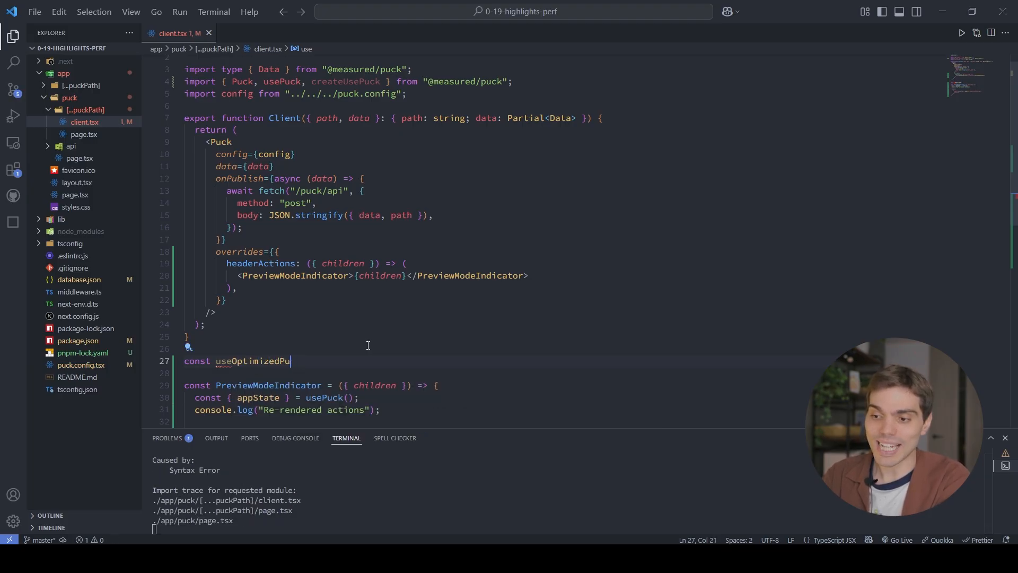
pyautogui.write('ck =')
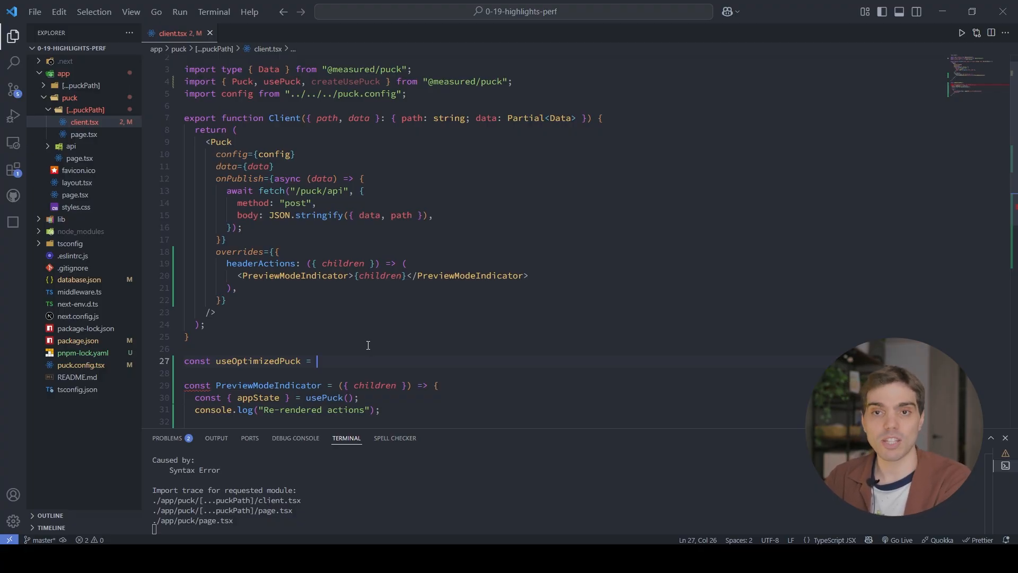
pyautogui.write('create')
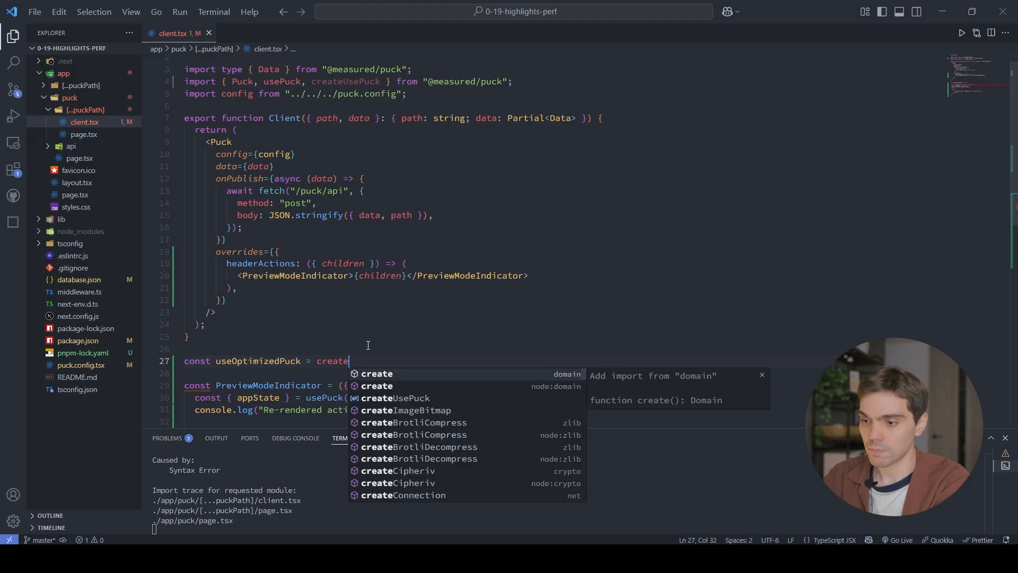
# - Define useOptimizedPuck with createUsePuck, select puckApi.appState.ui.previewMode, and rename appState to previewMode
pyautogui.click(393, 398)
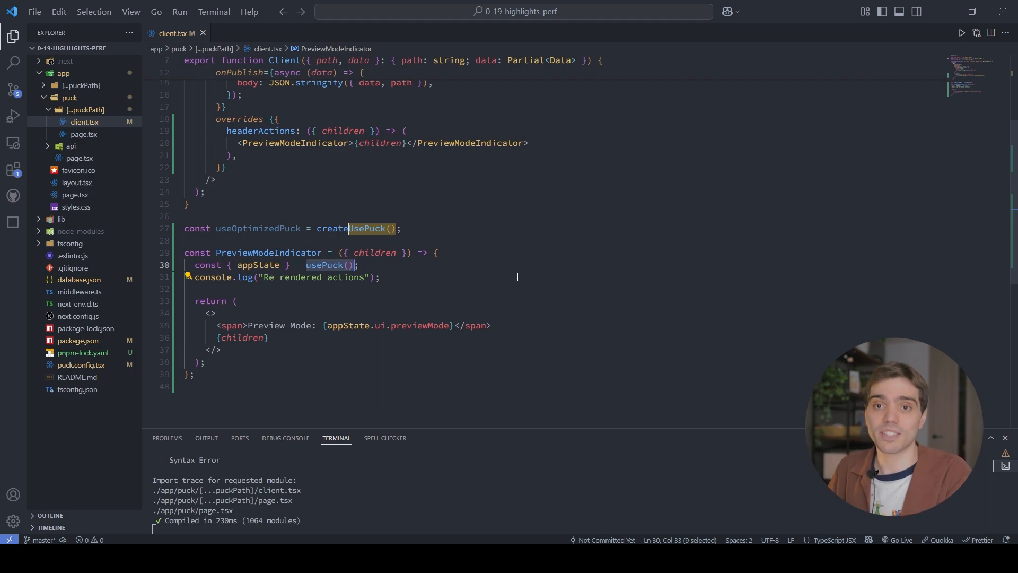
pyautogui.moveTo(404, 274)
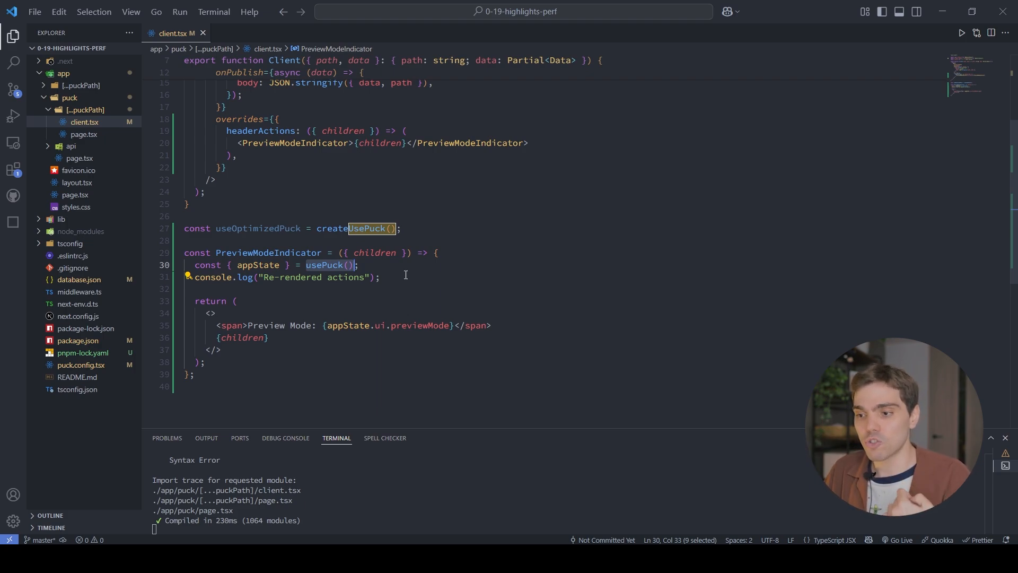
pyautogui.moveTo(422, 326)
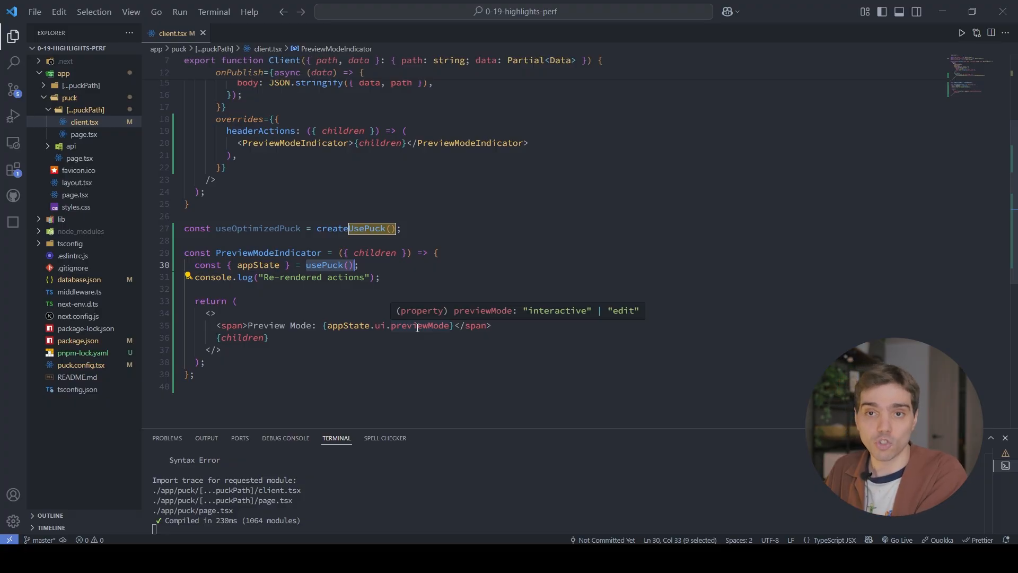
pyautogui.moveTo(557, 257)
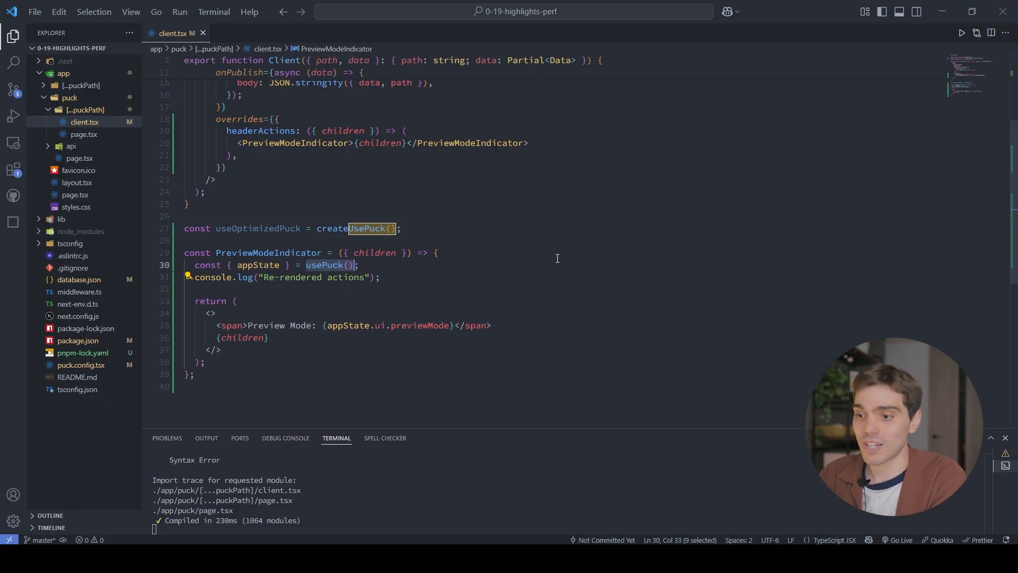
pyautogui.write('useOptimizedPuck')
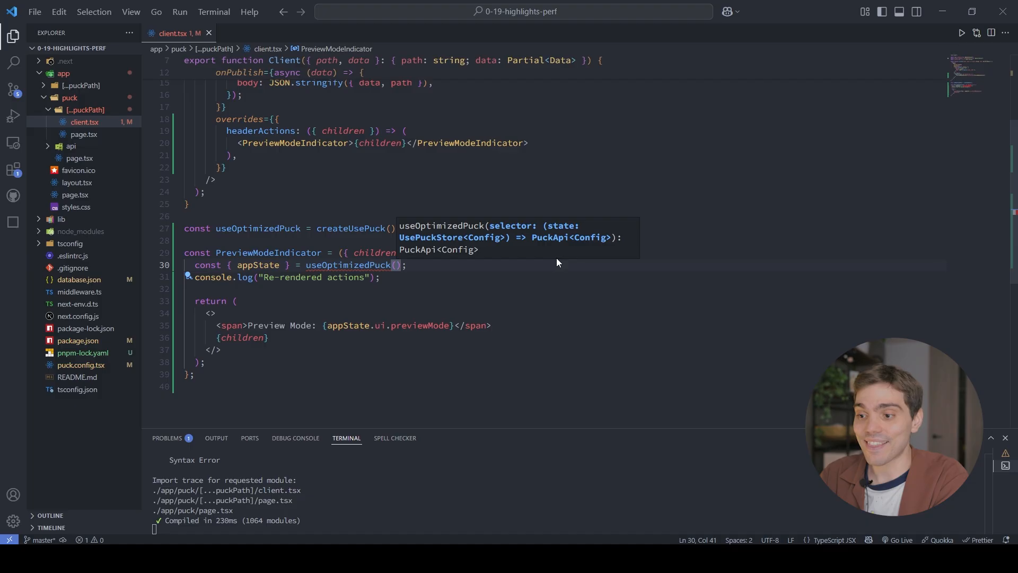
pyautogui.write('puckApi')
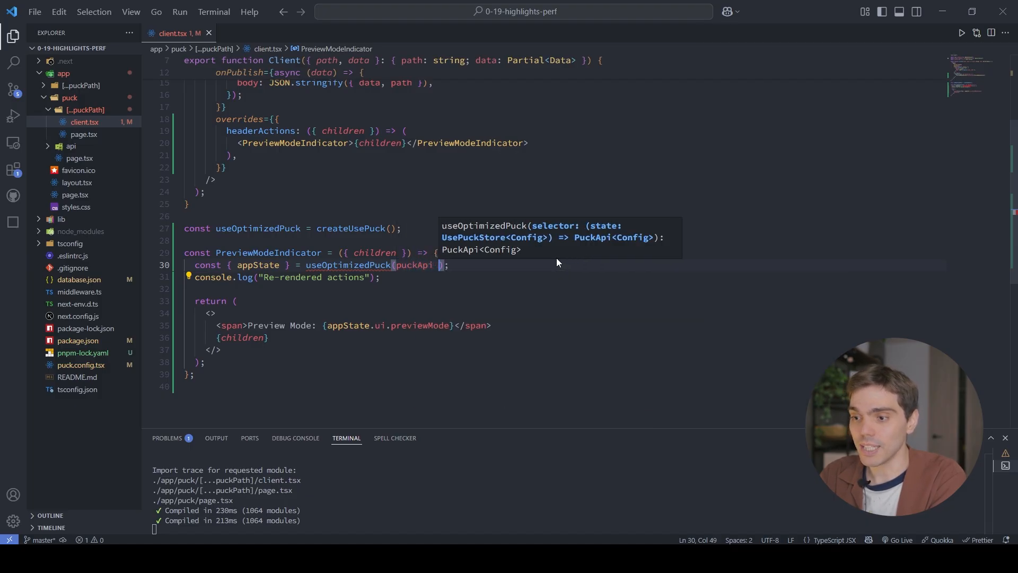
pyautogui.write('=> puckApi.appState.')
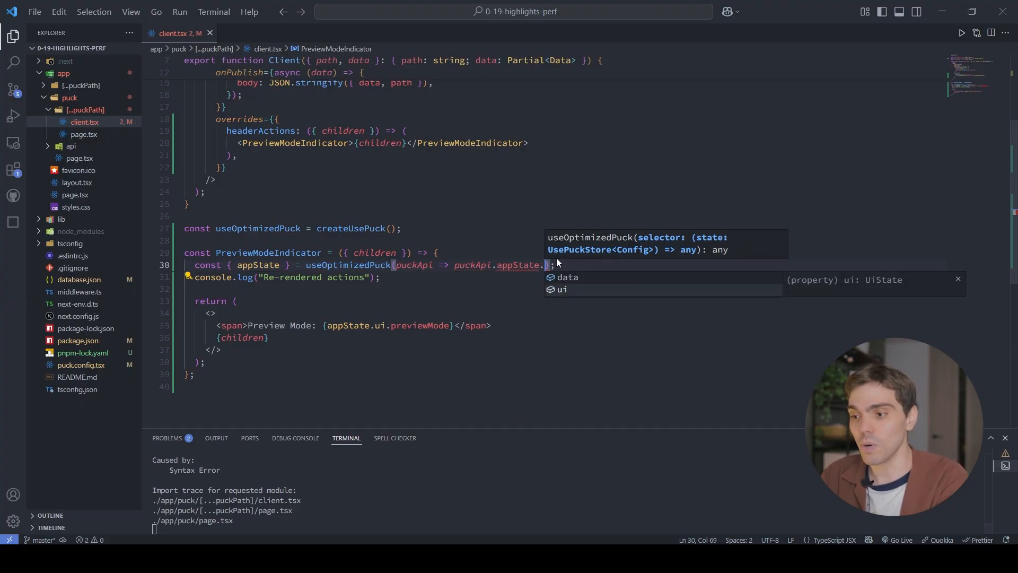
pyautogui.write('ui.')
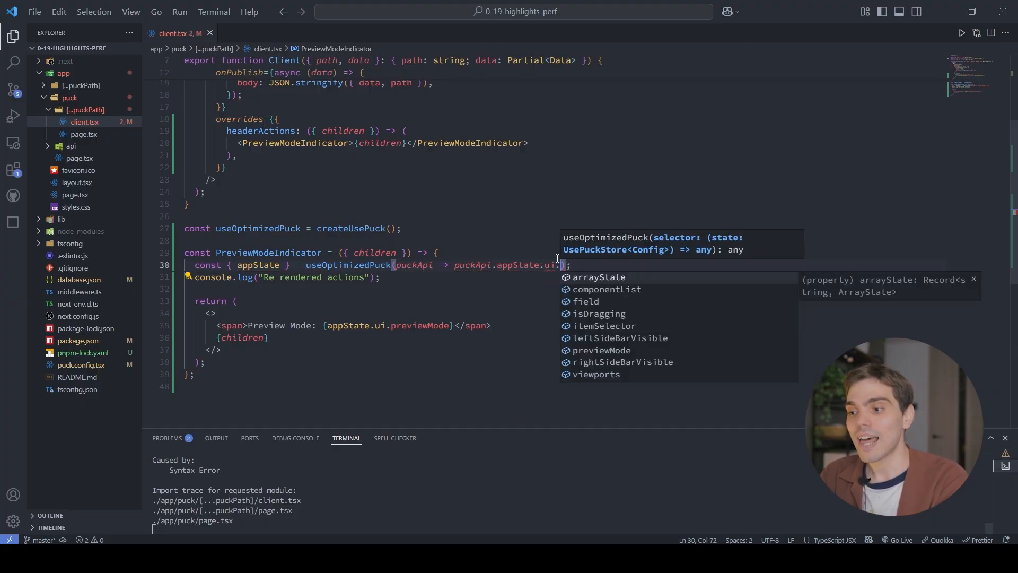
pyautogui.write('previewMode')
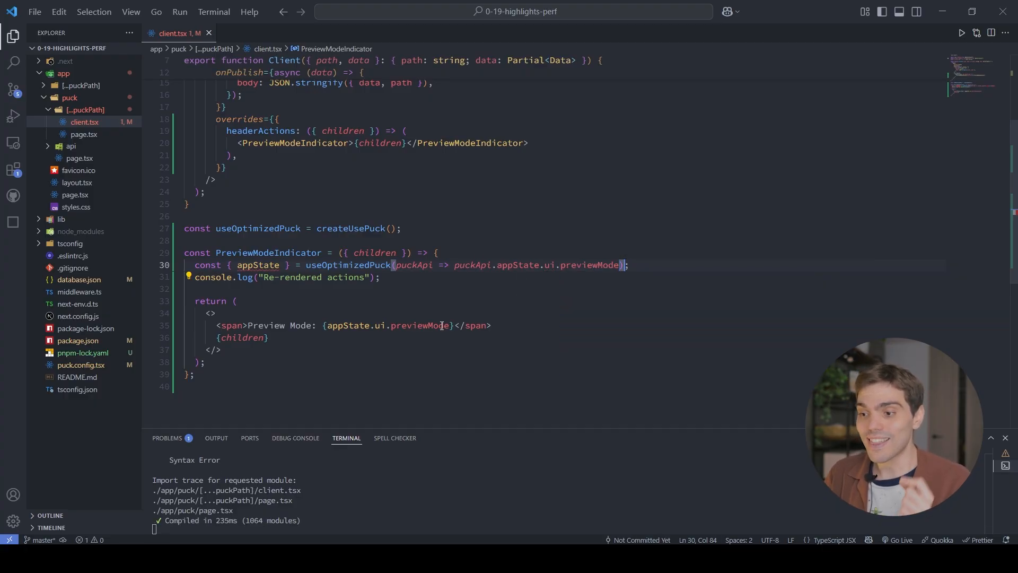
pyautogui.doubleClick(258, 264)
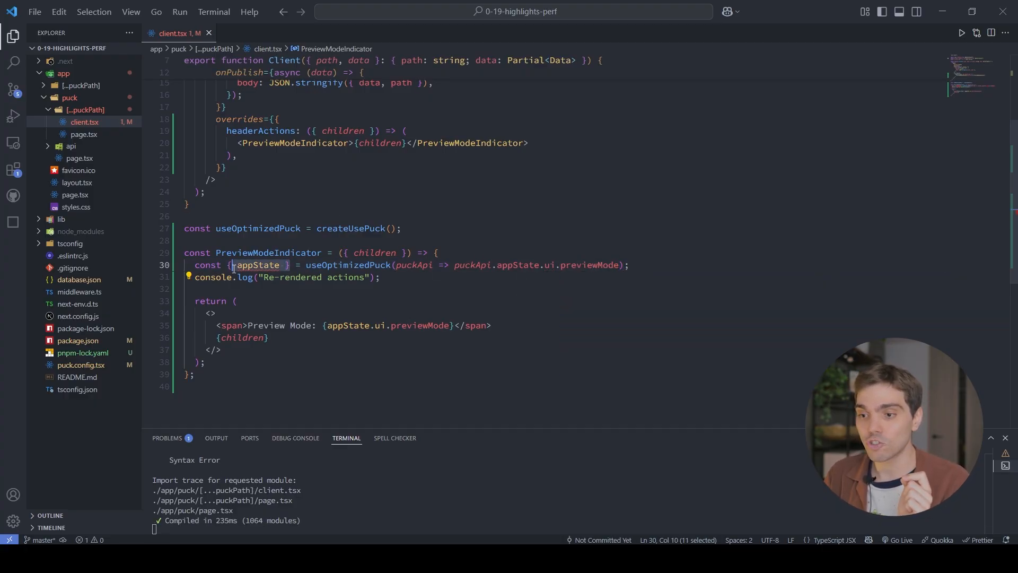
pyautogui.write('previ')
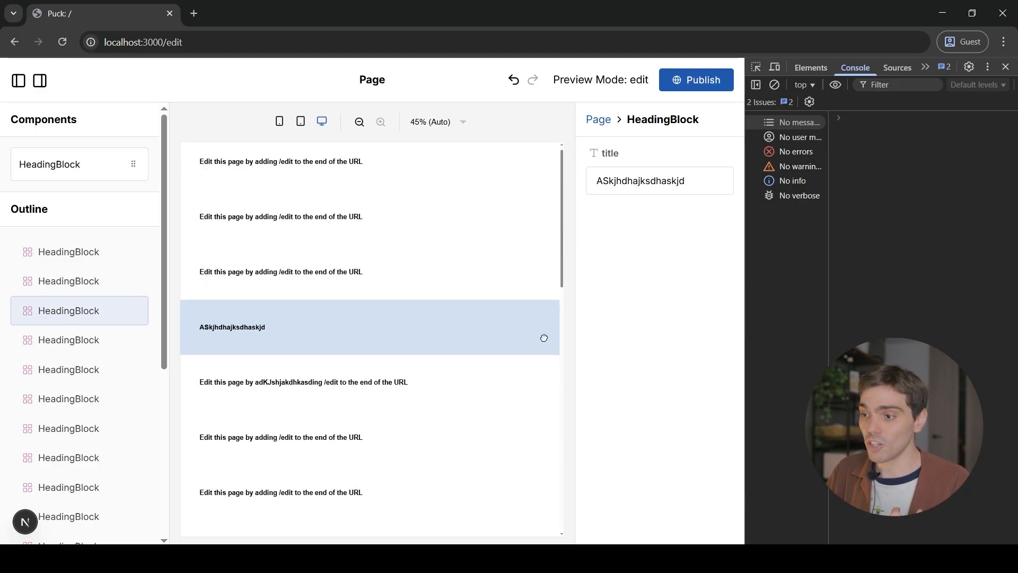
# - Type 'aksjhdakjshdas' and 'Asjdkajsdh' into HeadingBlock titles, confirming no re-render logs
pyautogui.write('aksjhdakjshdas')
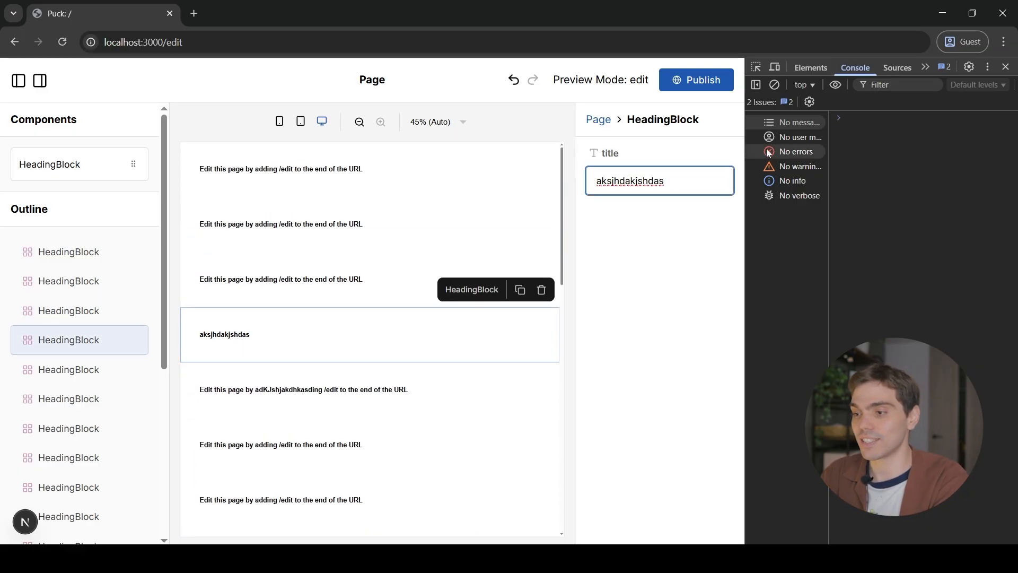
pyautogui.write('Asjdkajsdh')
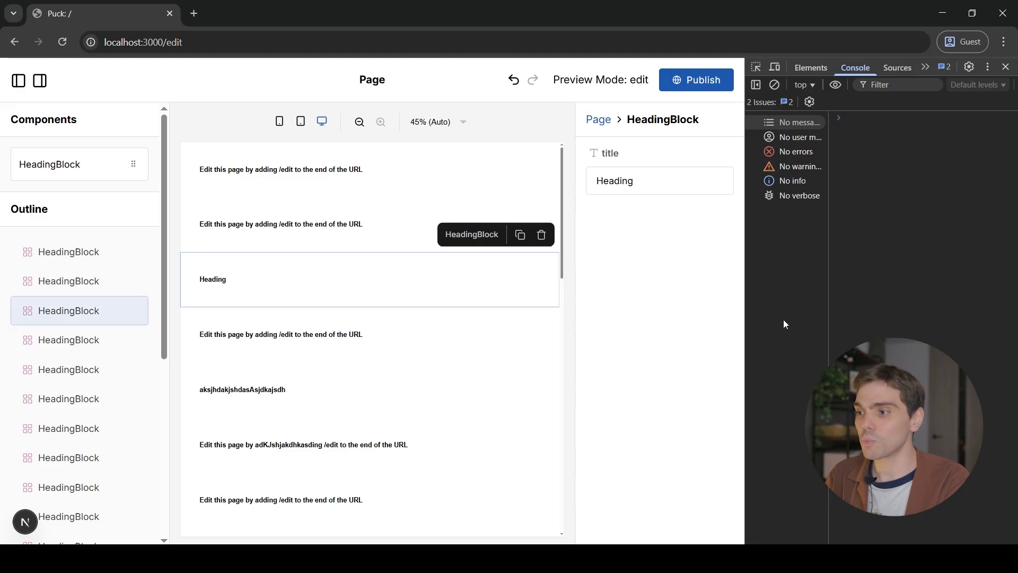
pyautogui.moveTo(917, 296)
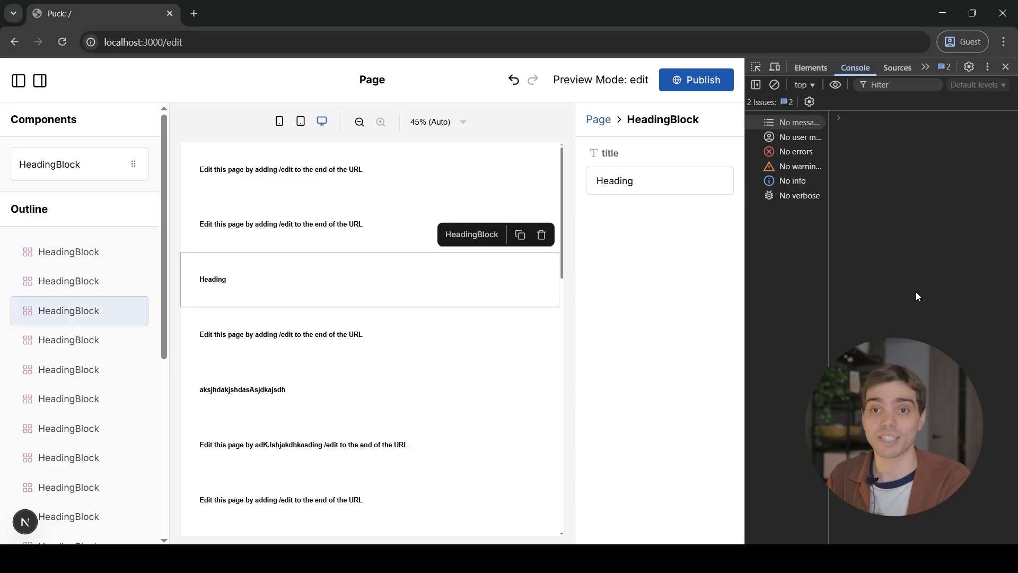